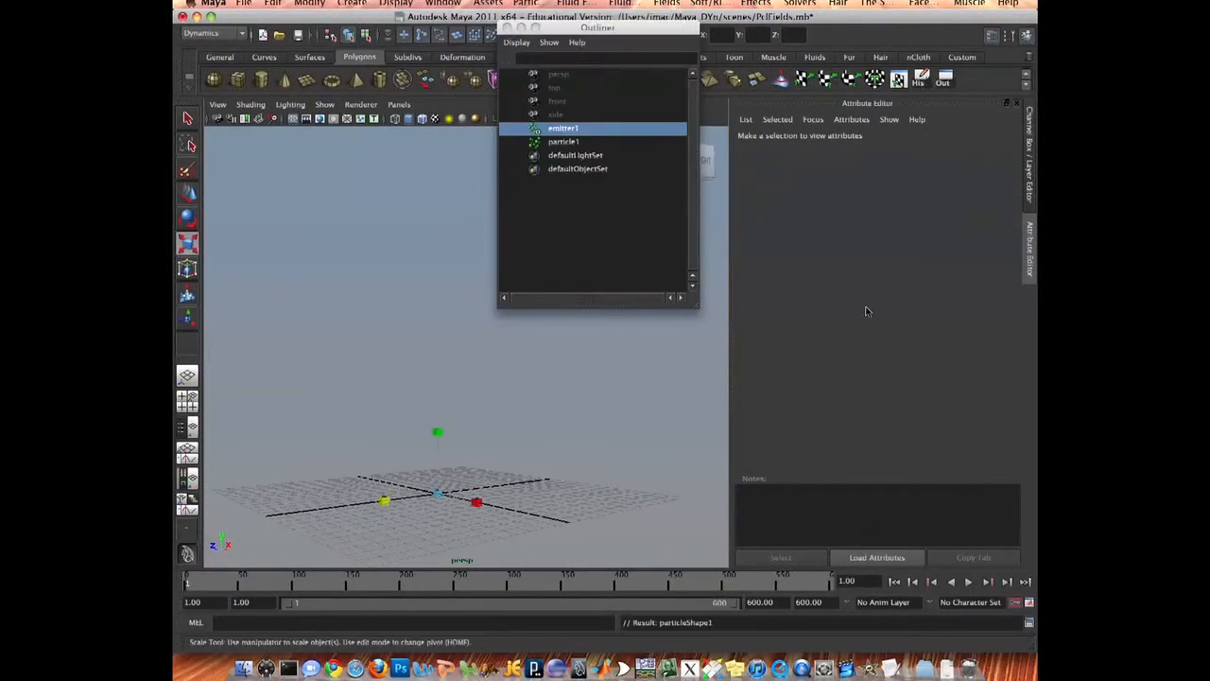
- Make emitter1 a Volume emitter with its emission direction pointing straight up in Y
{"action": "left_click", "coordinate": [564, 129]}
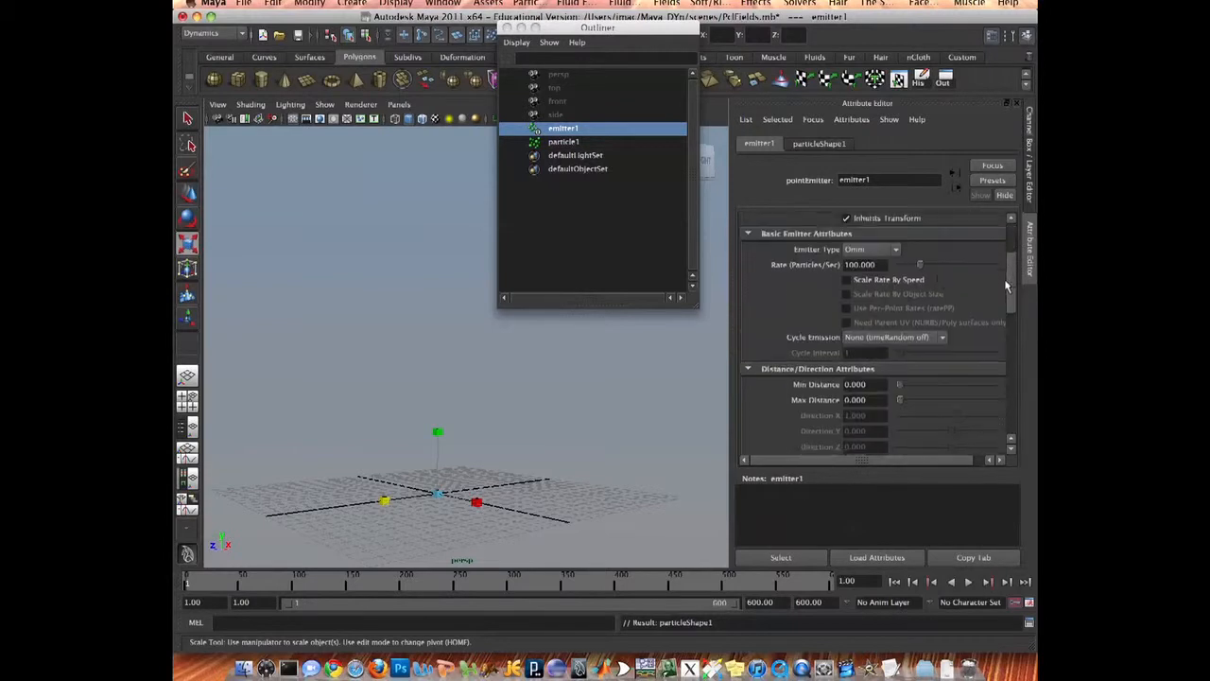
{"action": "left_click", "coordinate": [870, 253]}
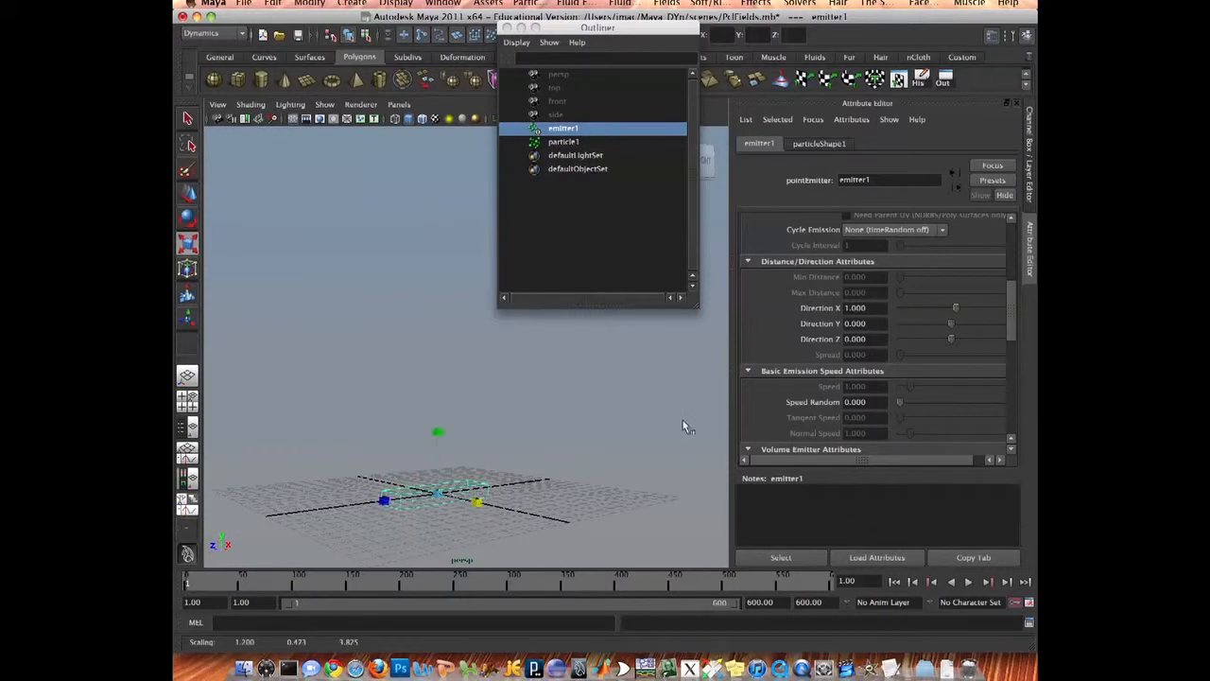
{"action": "left_click", "coordinate": [968, 583]}
{"action": "type", "text": "1.000"}
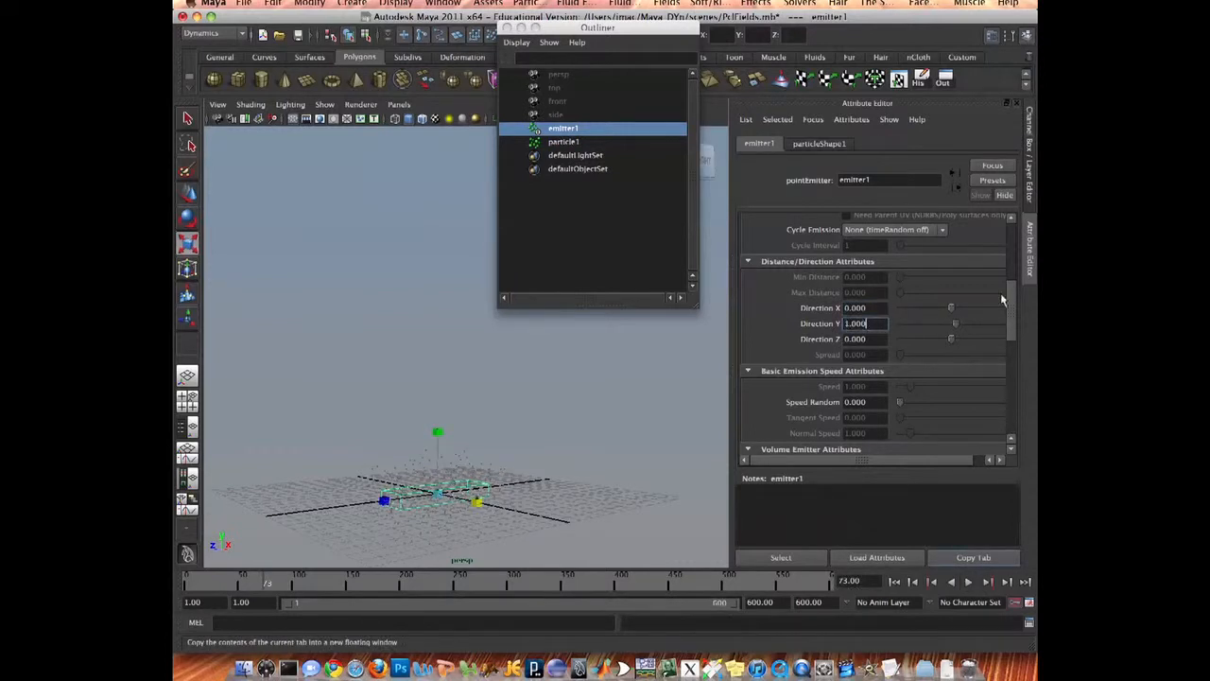
{"action": "scroll", "scroll_direction": "down", "scroll_amount": 3}
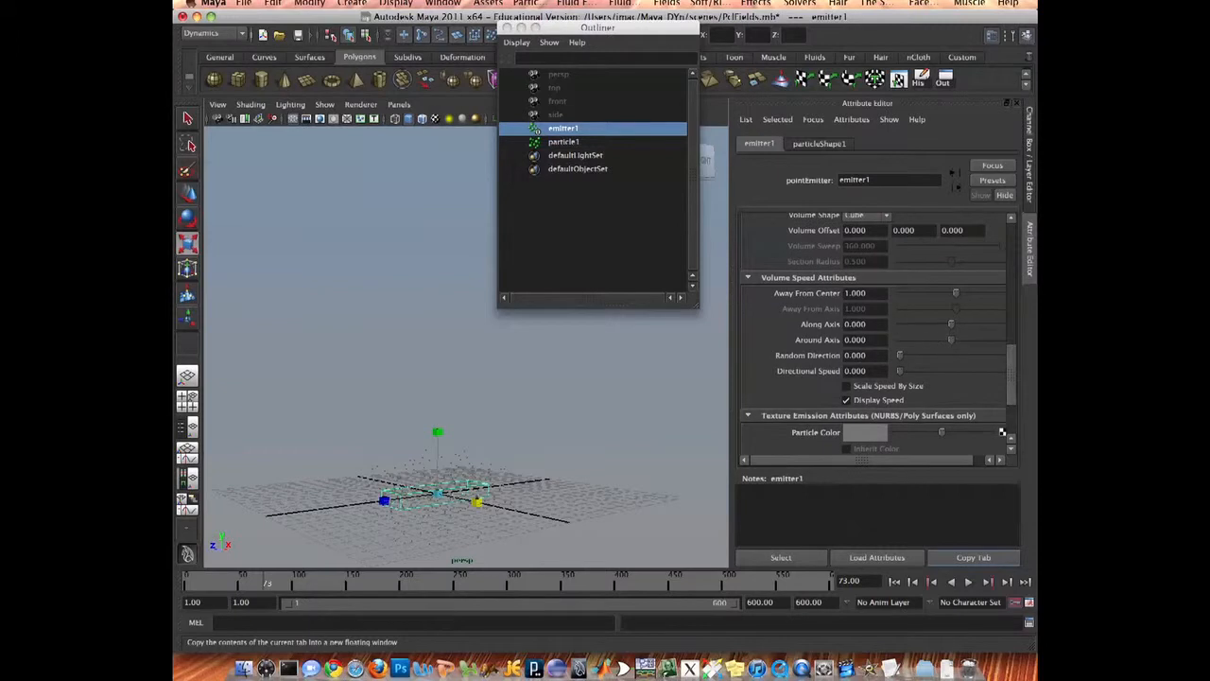
- Zero the Away From Center speed, set Along Axis to 5.000, and play the simulation
{"action": "left_click", "coordinate": [968, 583]}
{"action": "type", "text": "1.000"}
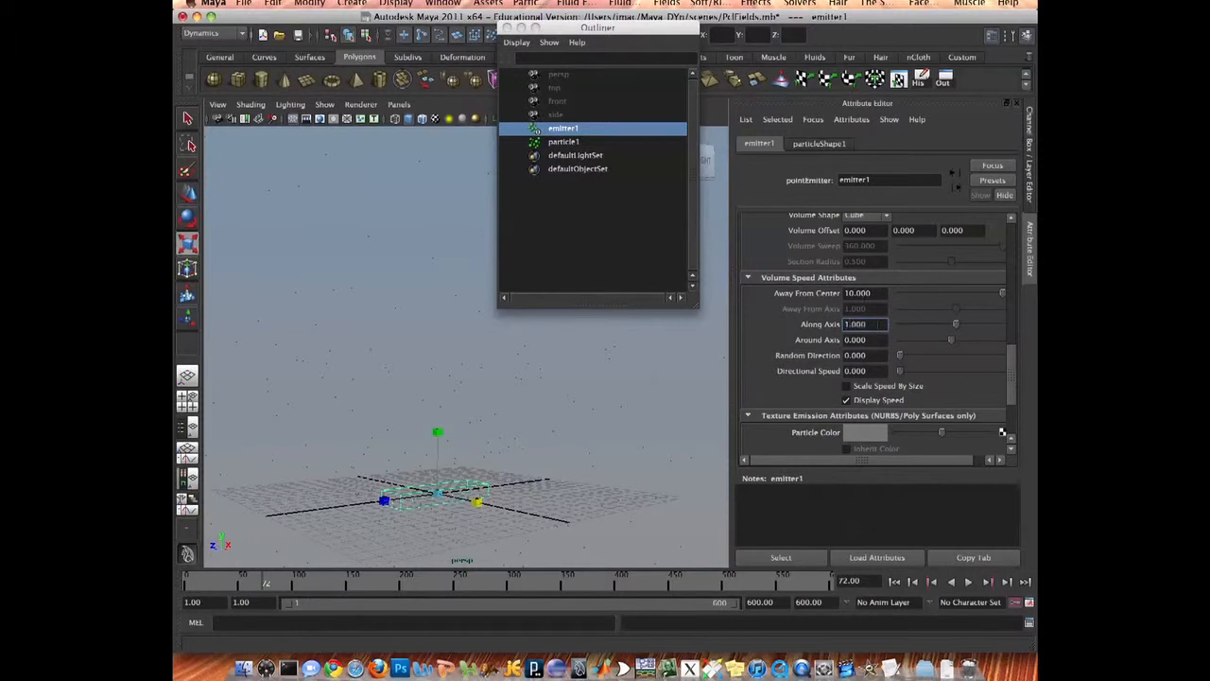
{"action": "left_click", "coordinate": [854, 291]}
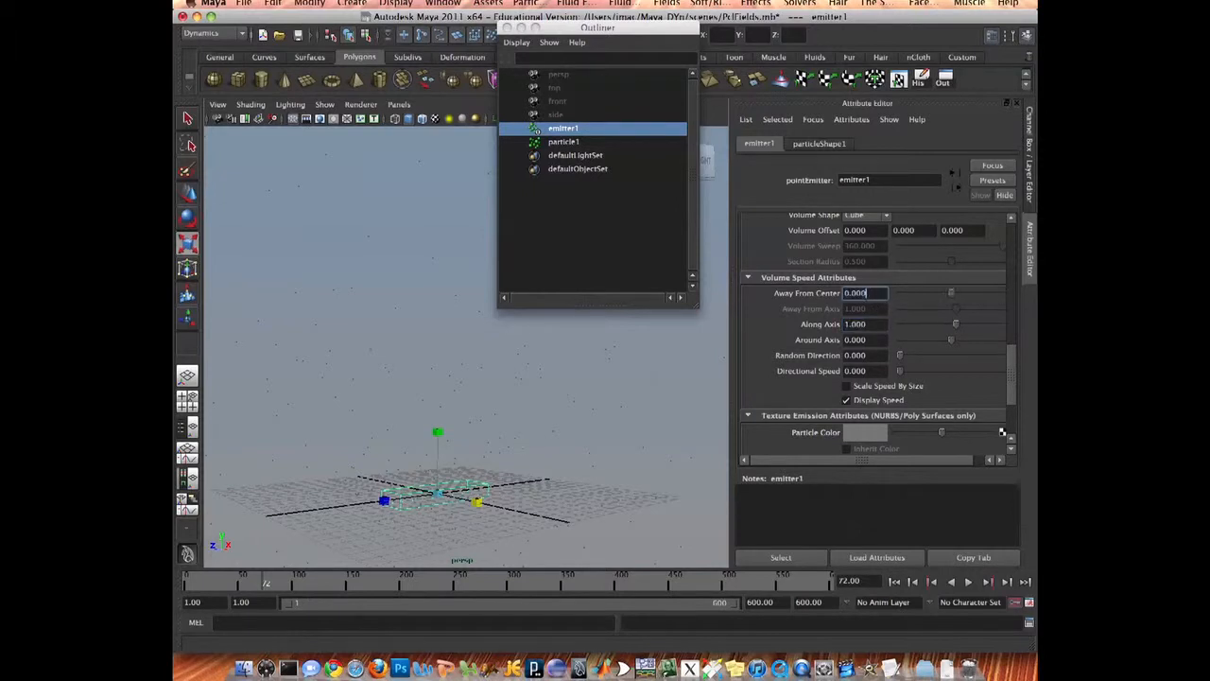
{"action": "type", "text": "5.000"}
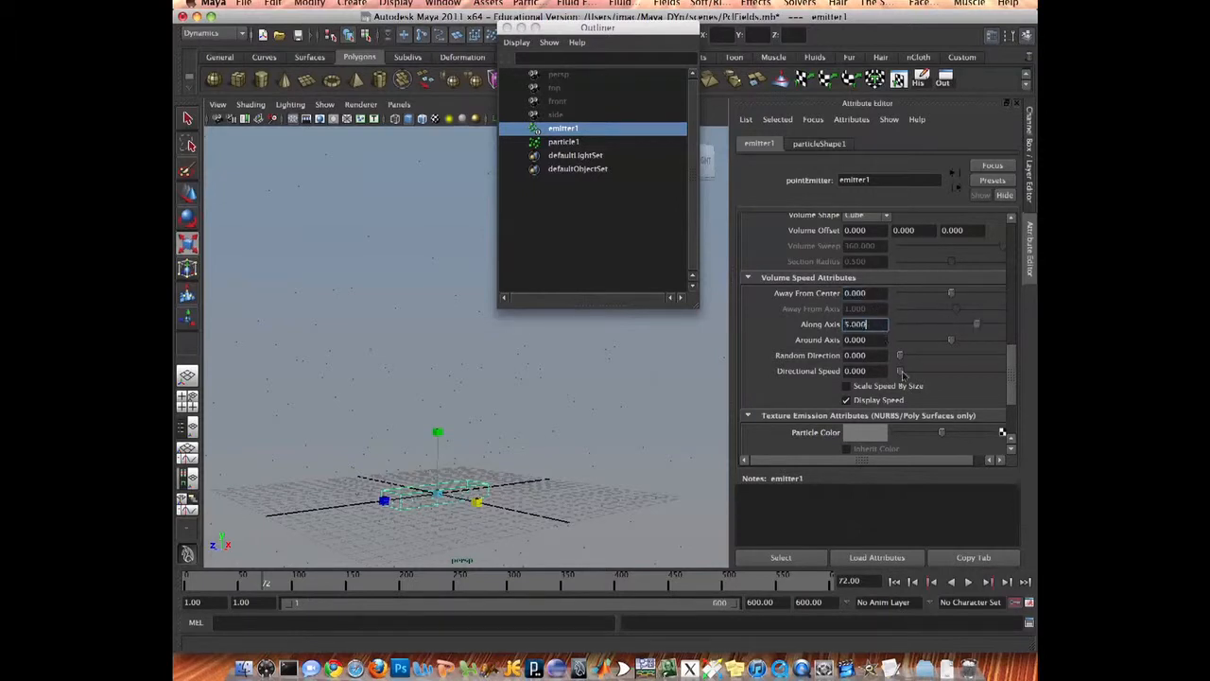
{"action": "left_click", "coordinate": [970, 583]}
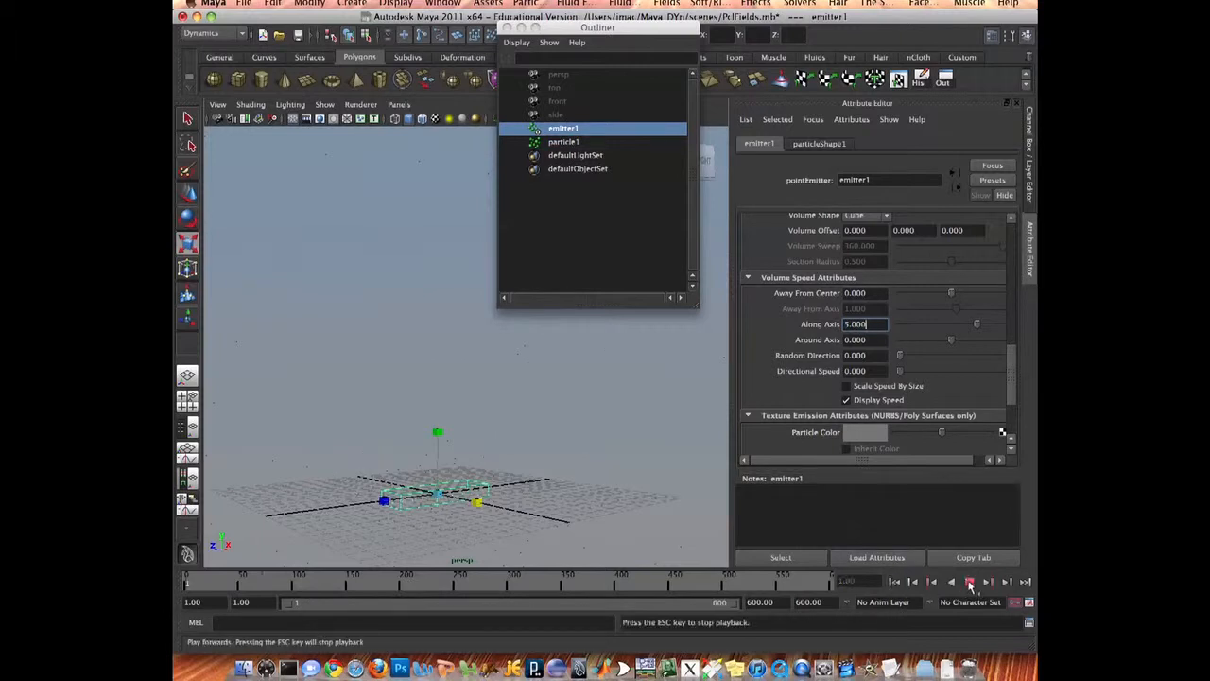
{"action": "left_click", "coordinate": [970, 582]}
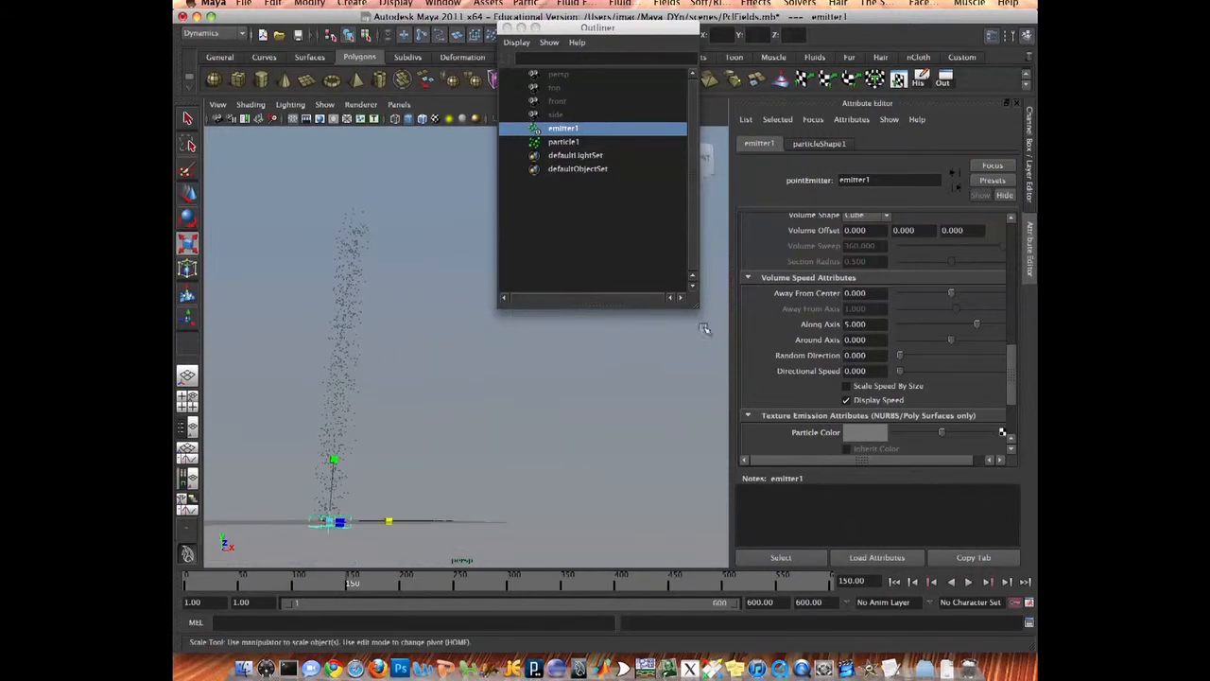
- Add a Gravity field to particle1 from the Fields menu
{"action": "left_click", "coordinate": [563, 140]}
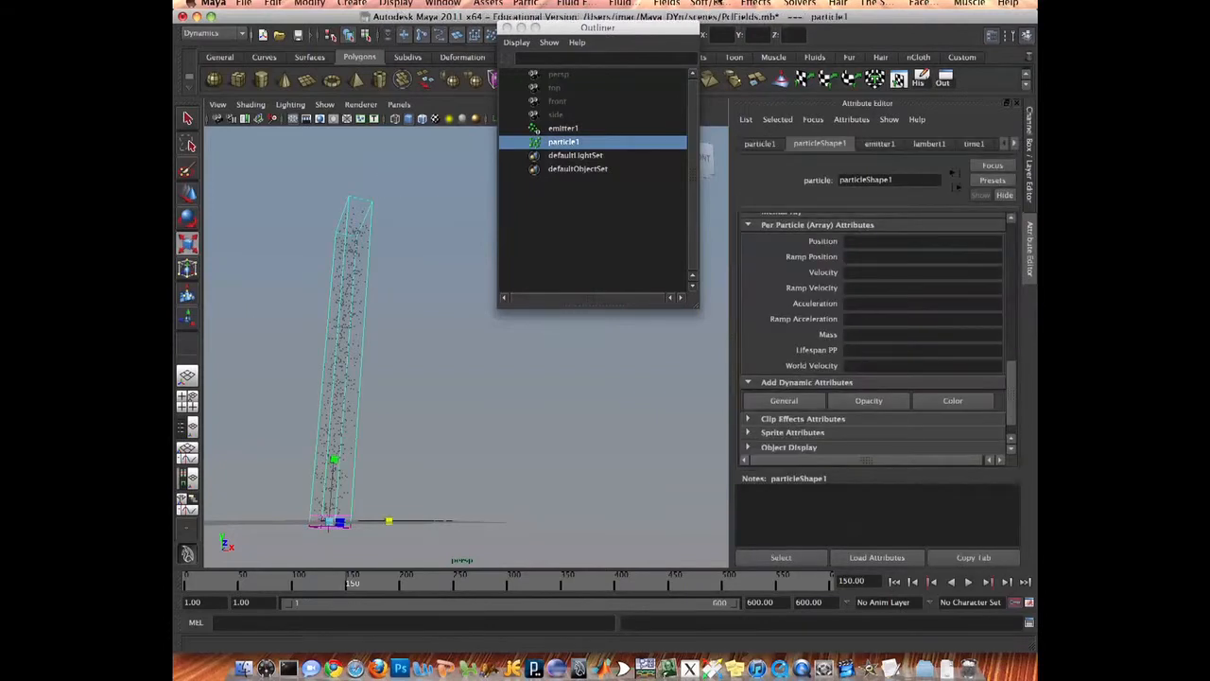
{"action": "left_click", "coordinate": [665, 4]}
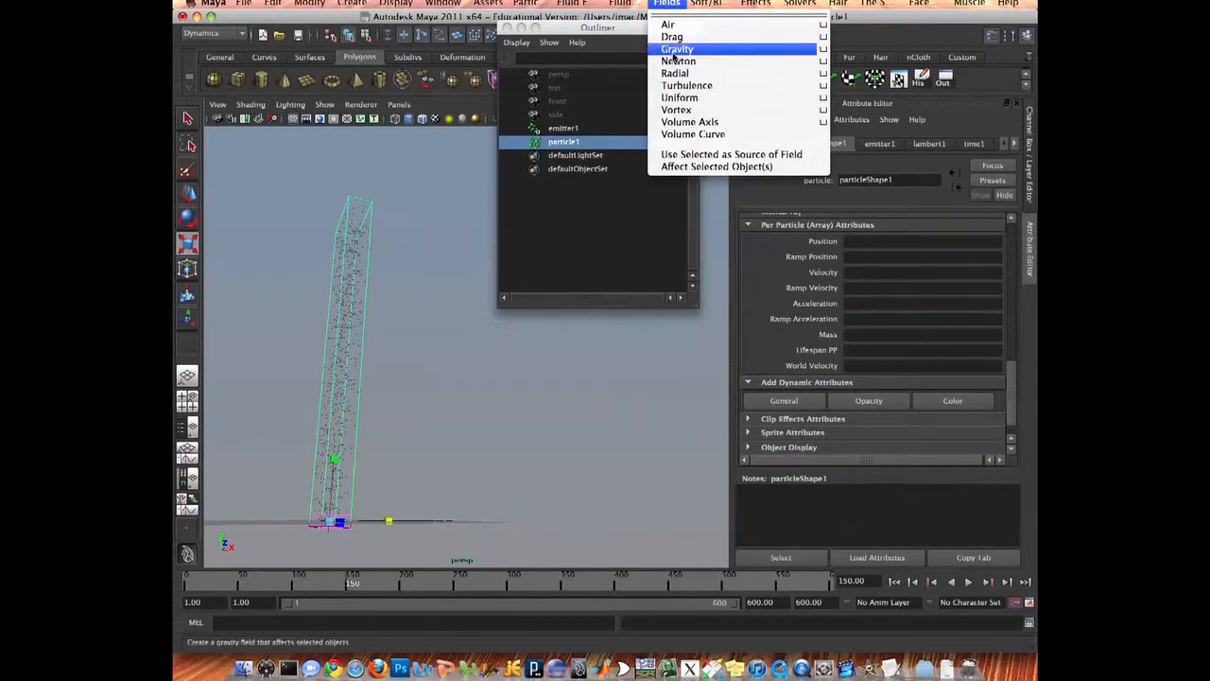
{"action": "left_click", "coordinate": [677, 49]}
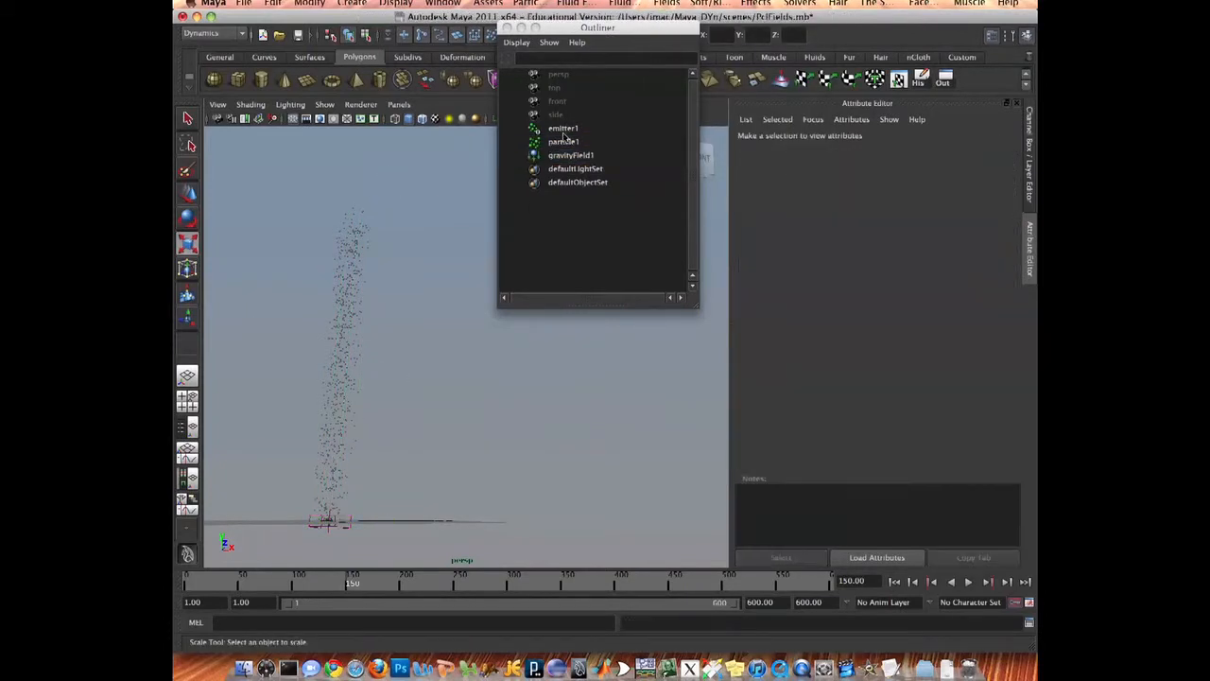
{"action": "left_click", "coordinate": [563, 129]}
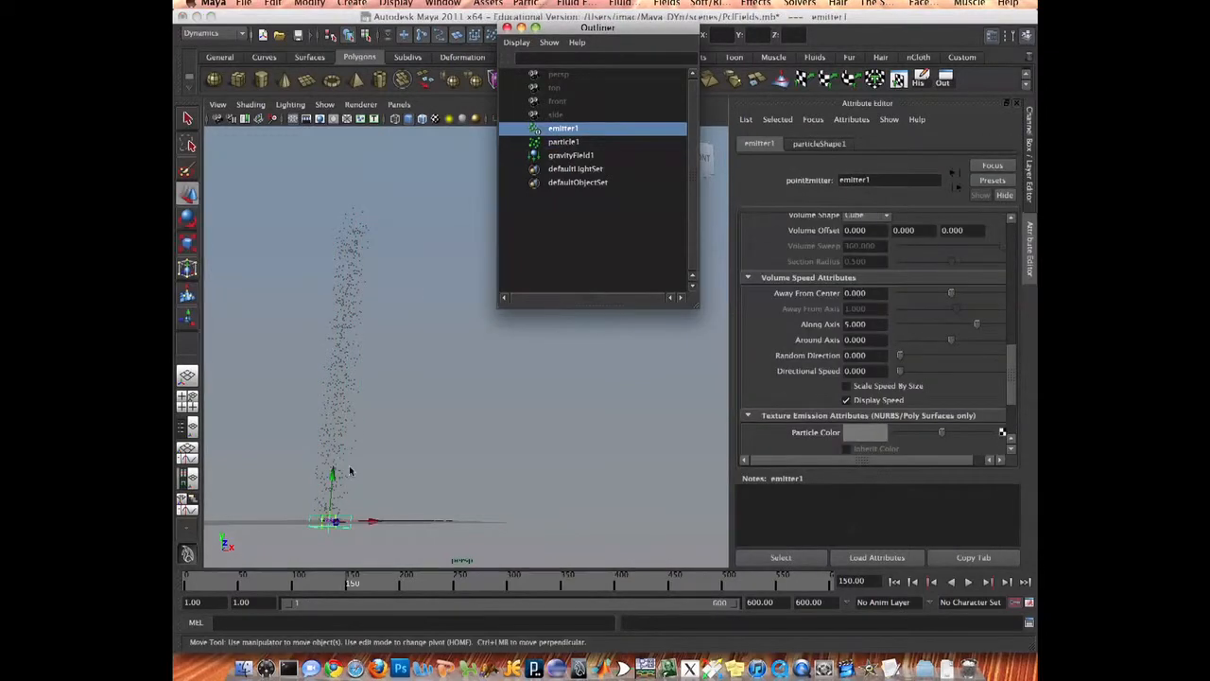
- Reselect emitter1 and rewind the animation to the first frame
{"action": "left_click", "coordinate": [564, 140]}
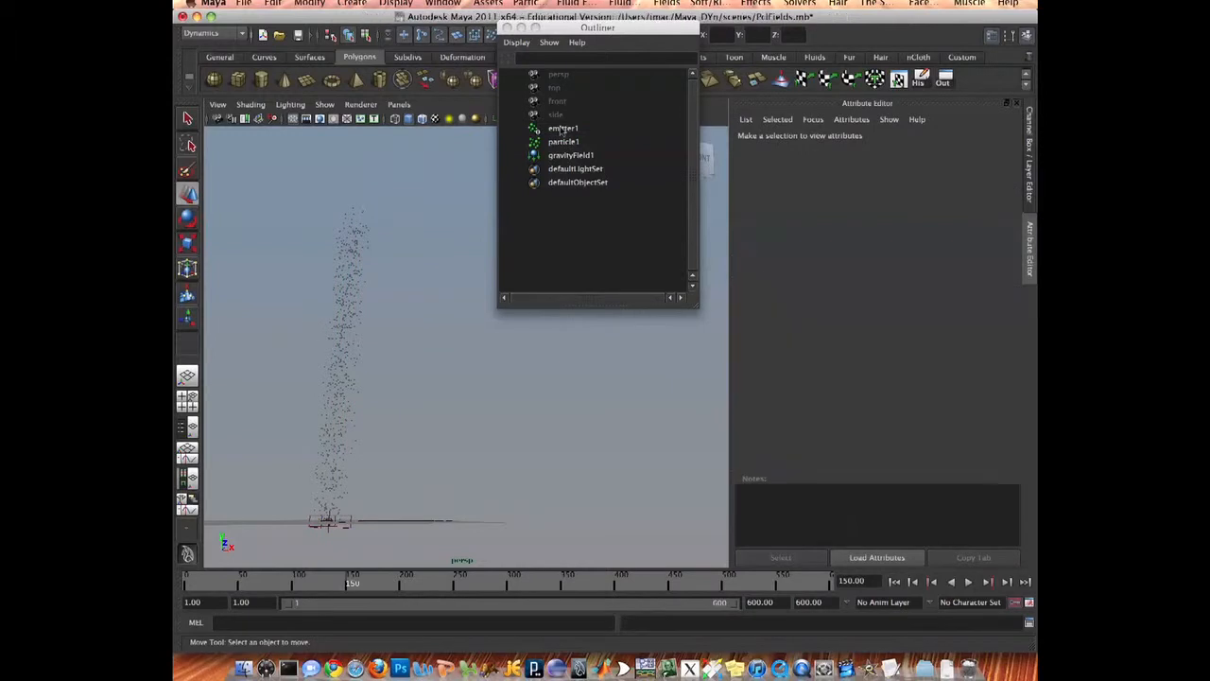
{"action": "left_click", "coordinate": [563, 128]}
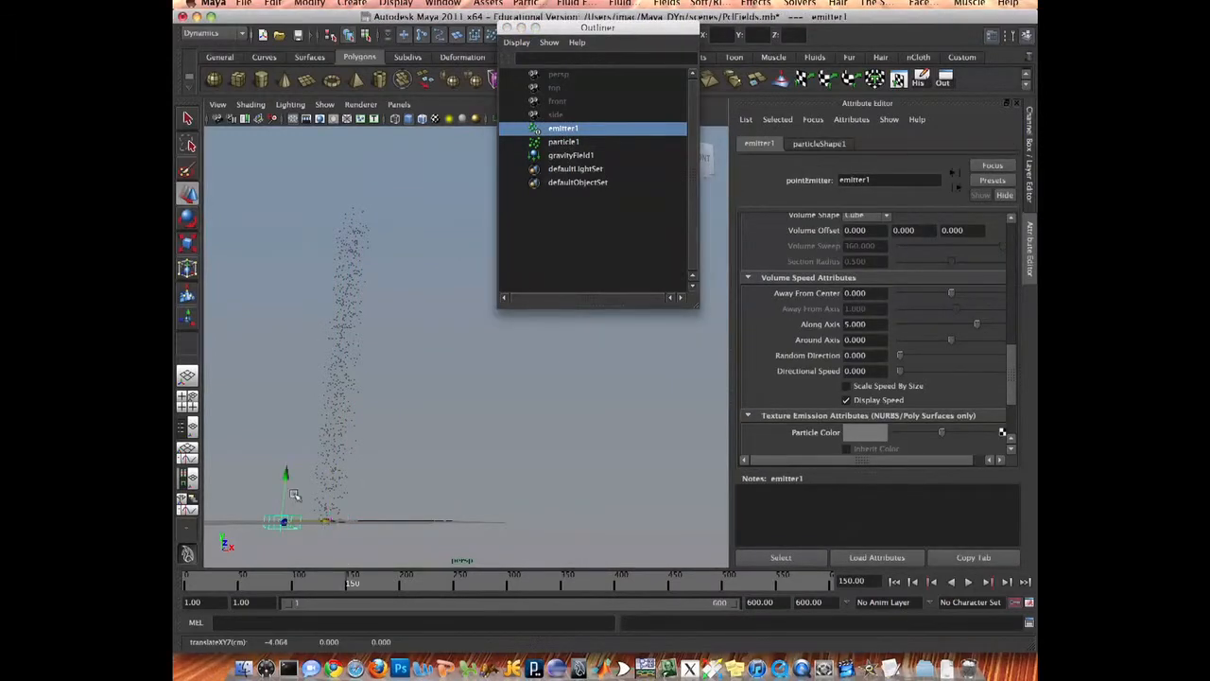
{"action": "left_click", "coordinate": [894, 583]}
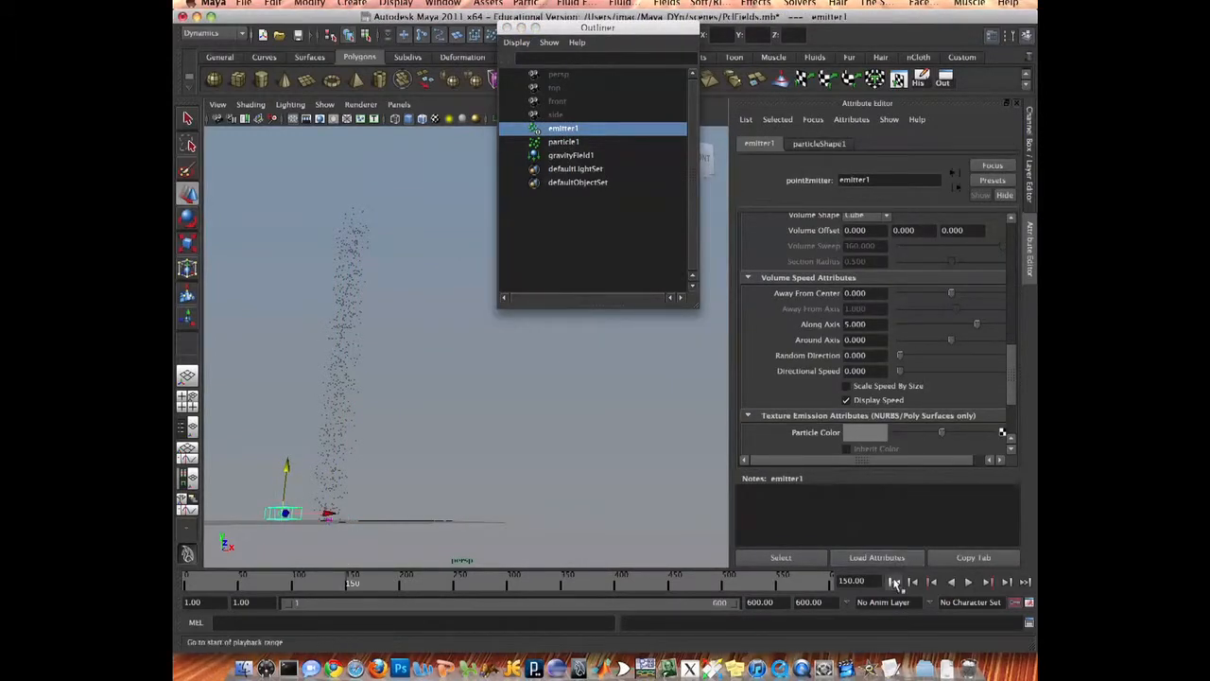
{"action": "left_click", "coordinate": [443, 4]}
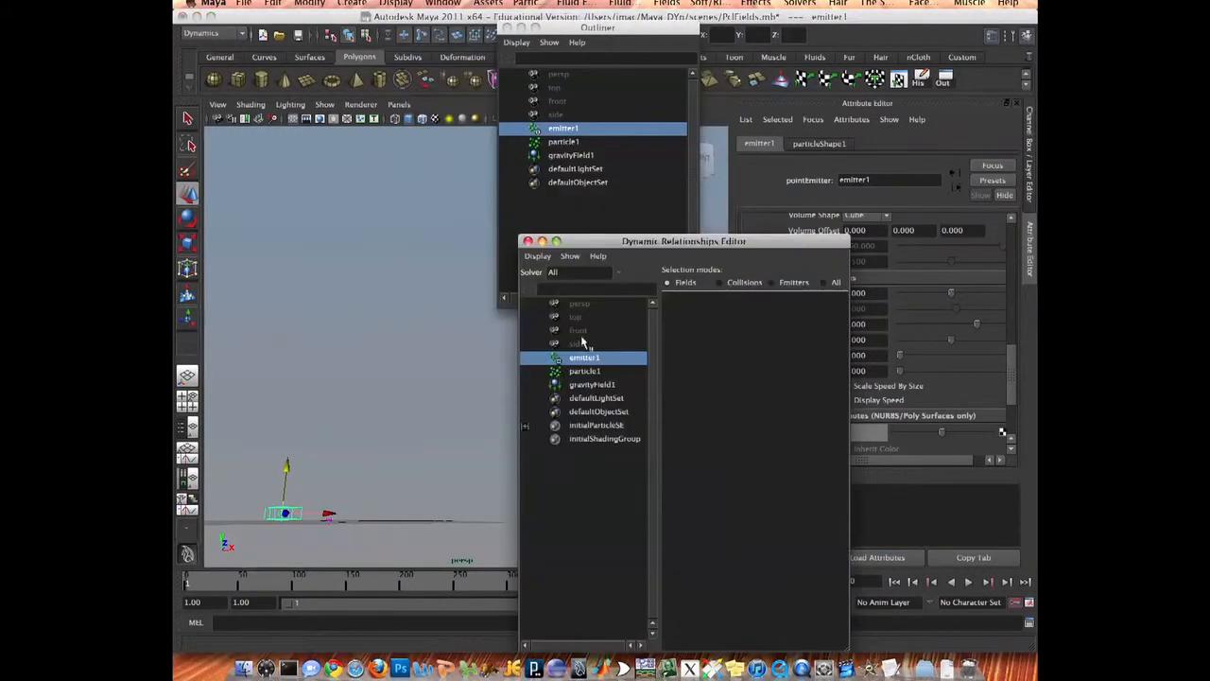
- Connect gravityField1 to particle1 in Dynamic Relationships and play to watch the arcing fountain
{"action": "left_click", "coordinate": [584, 371]}
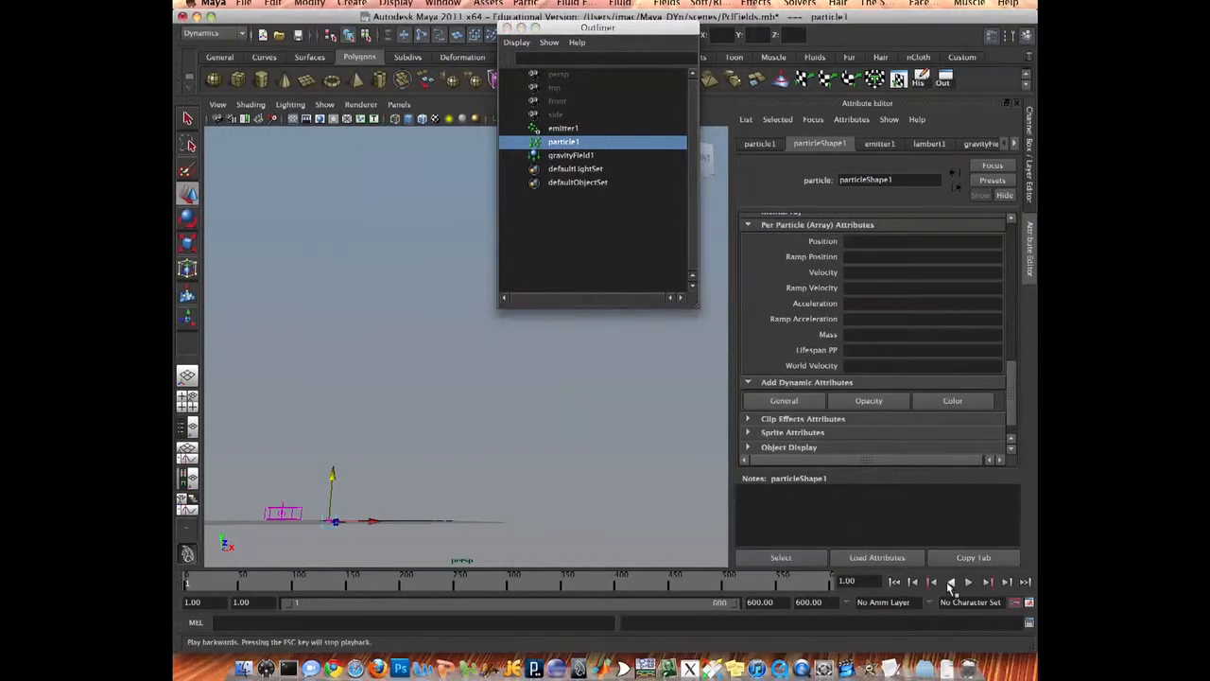
{"action": "left_click", "coordinate": [896, 582]}
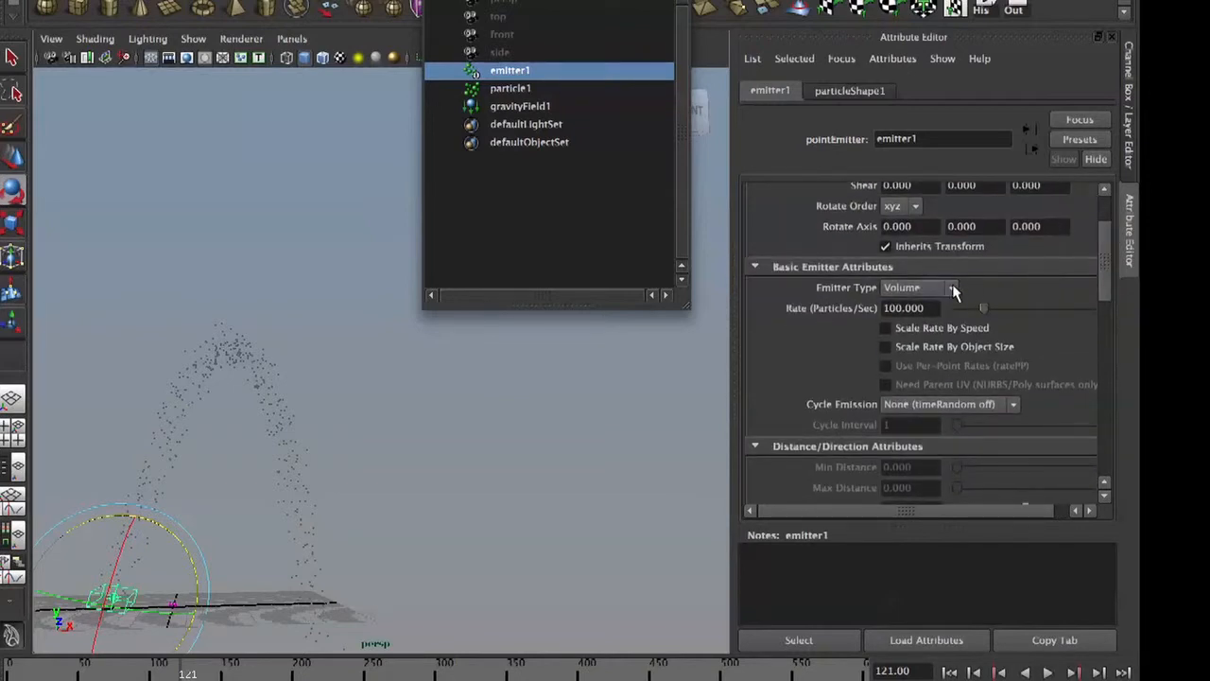
- Keep emitter1 as Volume and set particleShape1's render type to Spheres
{"action": "left_click", "coordinate": [953, 287]}
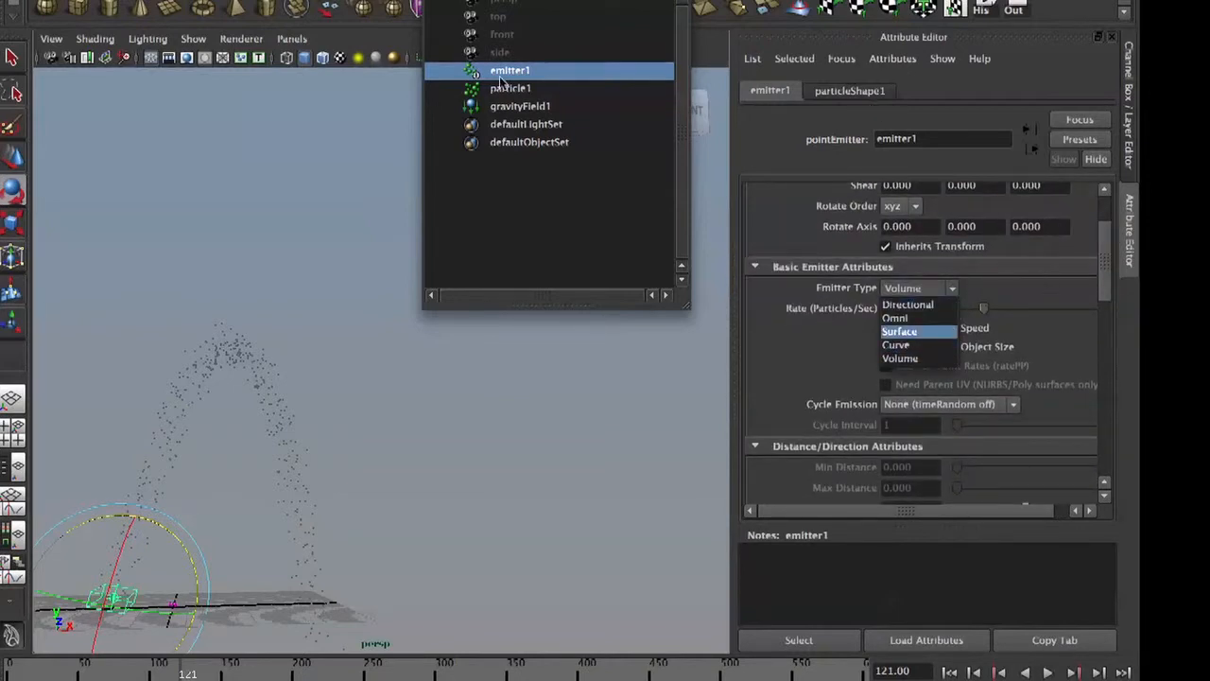
{"action": "left_click", "coordinate": [847, 91]}
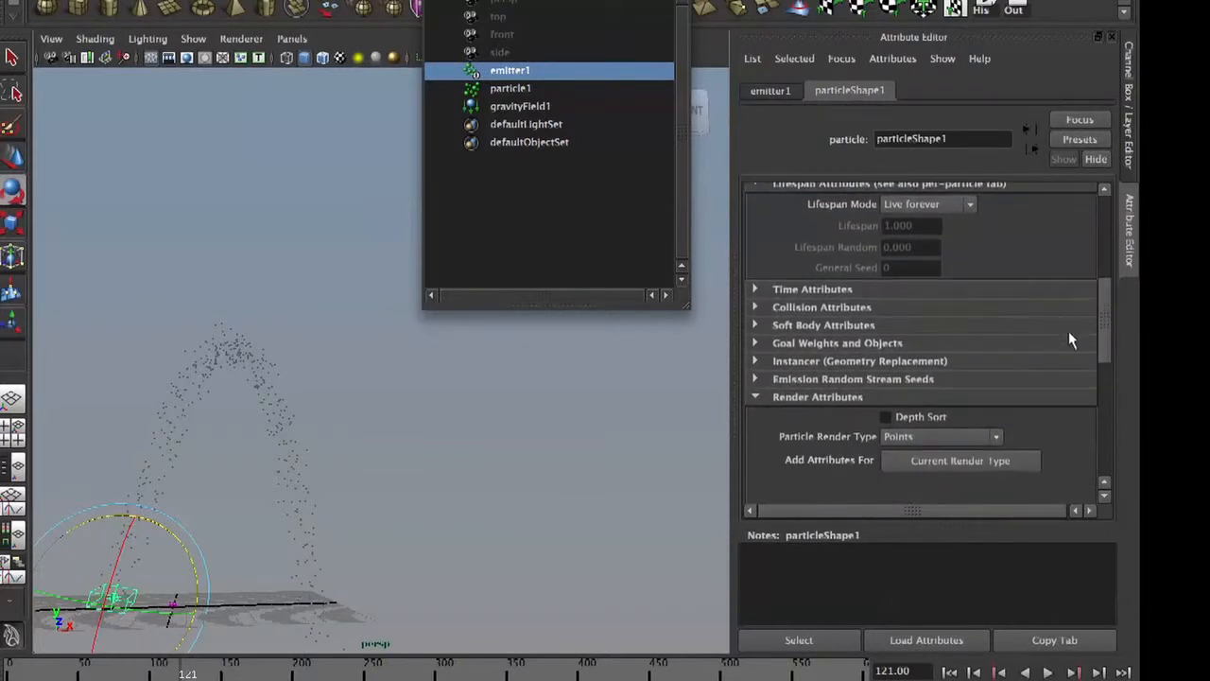
{"action": "left_click", "coordinate": [938, 435]}
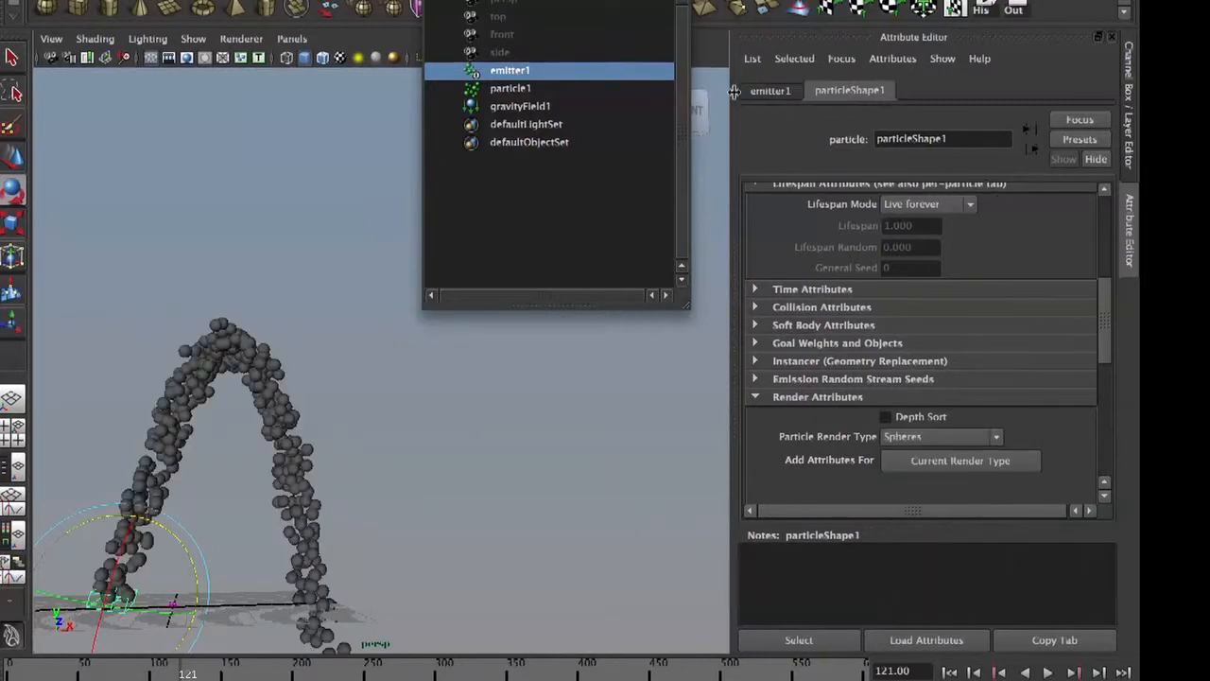
{"action": "left_click", "coordinate": [768, 90]}
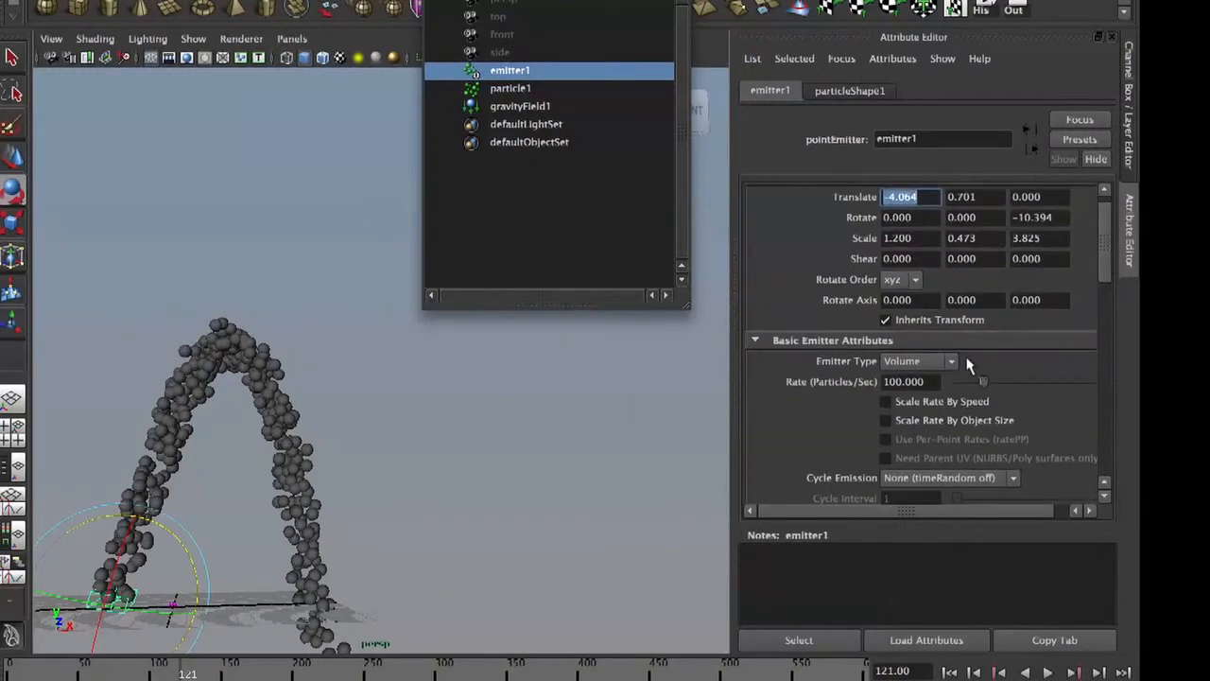
- Lower emitter1's Rate from 100 through 20 down to 10 particles per second
{"action": "left_click", "coordinate": [912, 382]}
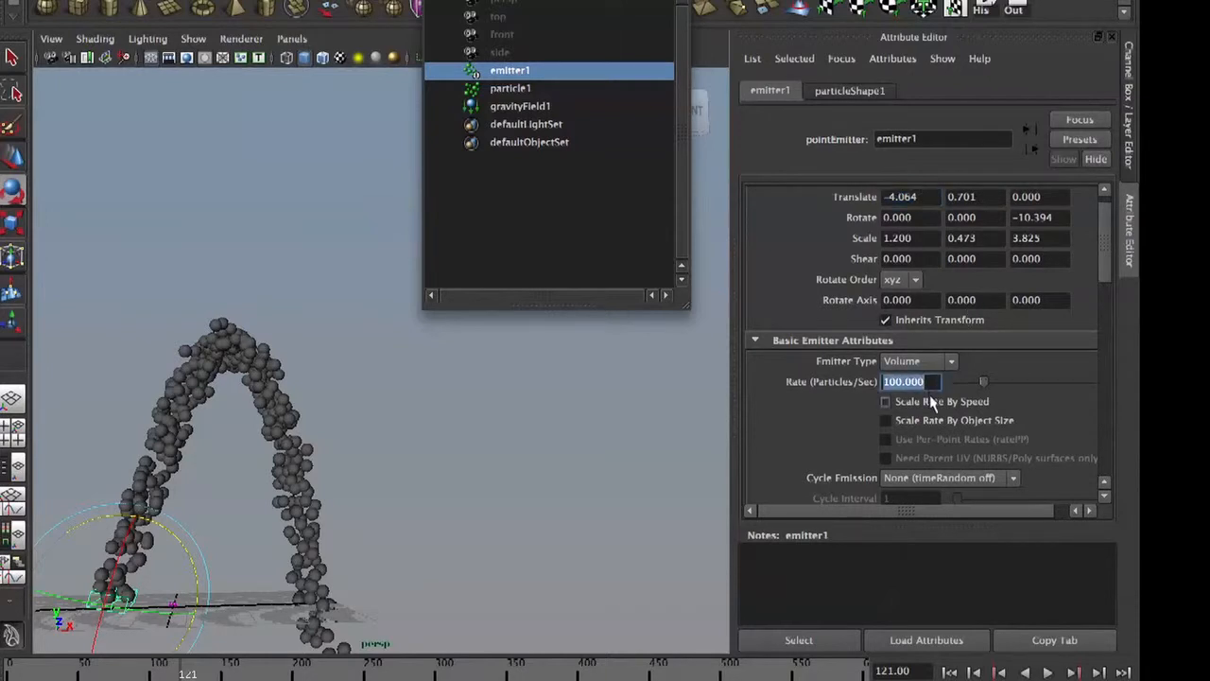
{"action": "type", "text": "20.000"}
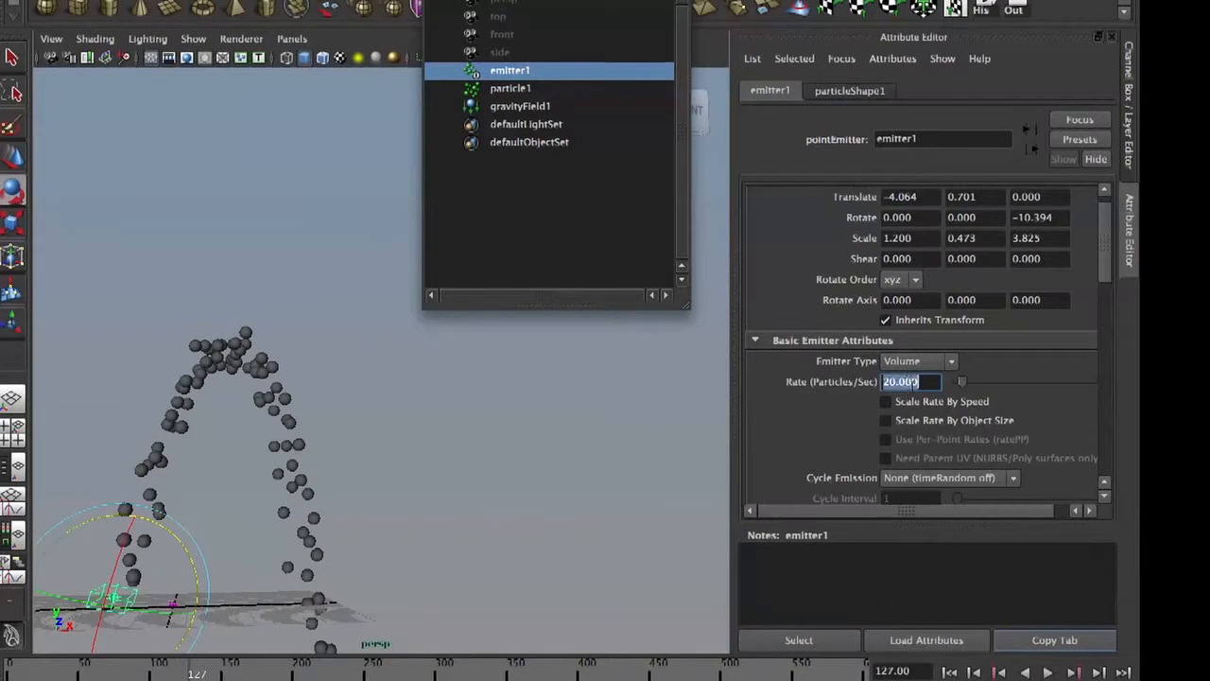
{"action": "type", "text": "10.000"}
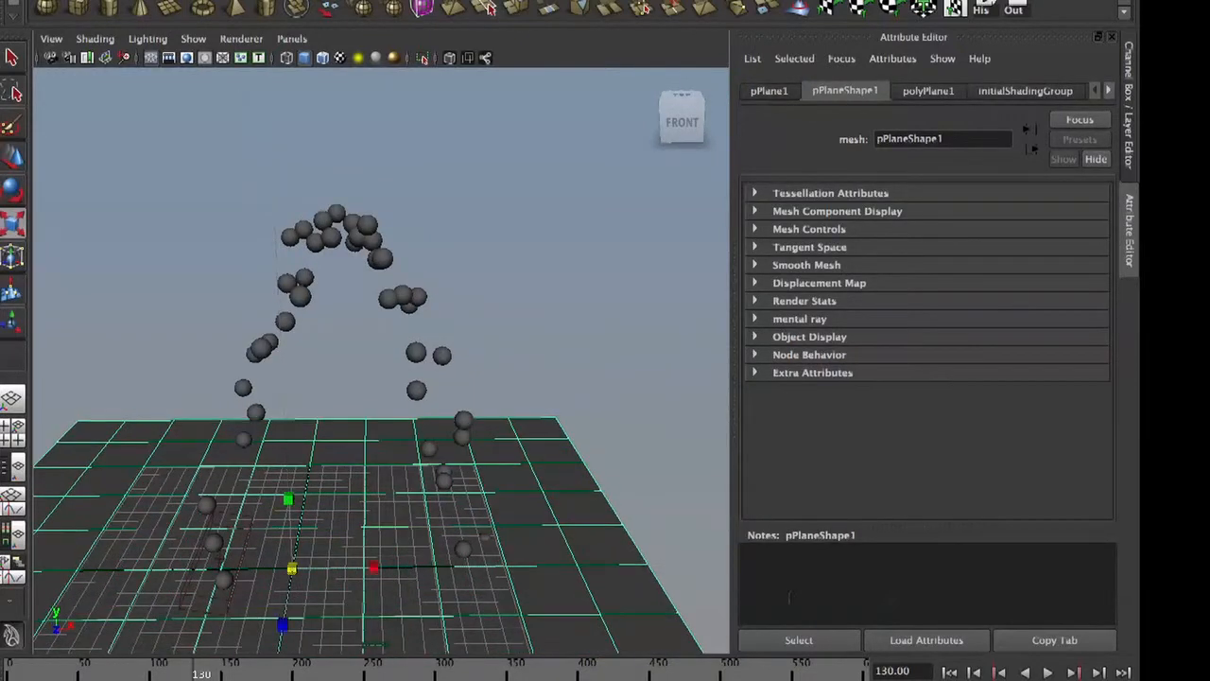
- Make pPlane1 a collision surface for particle1 via Particles > Make Collide, then play and rewind
{"action": "left_click", "coordinate": [951, 671]}
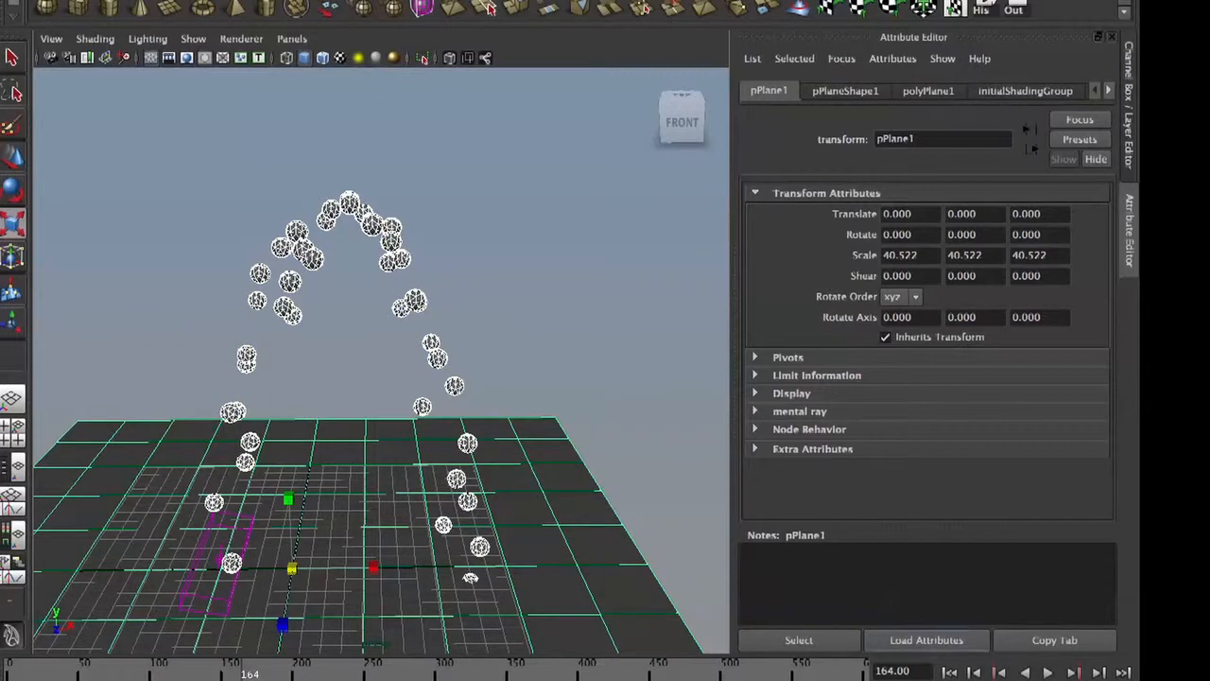
{"action": "left_click", "coordinate": [490, 12]}
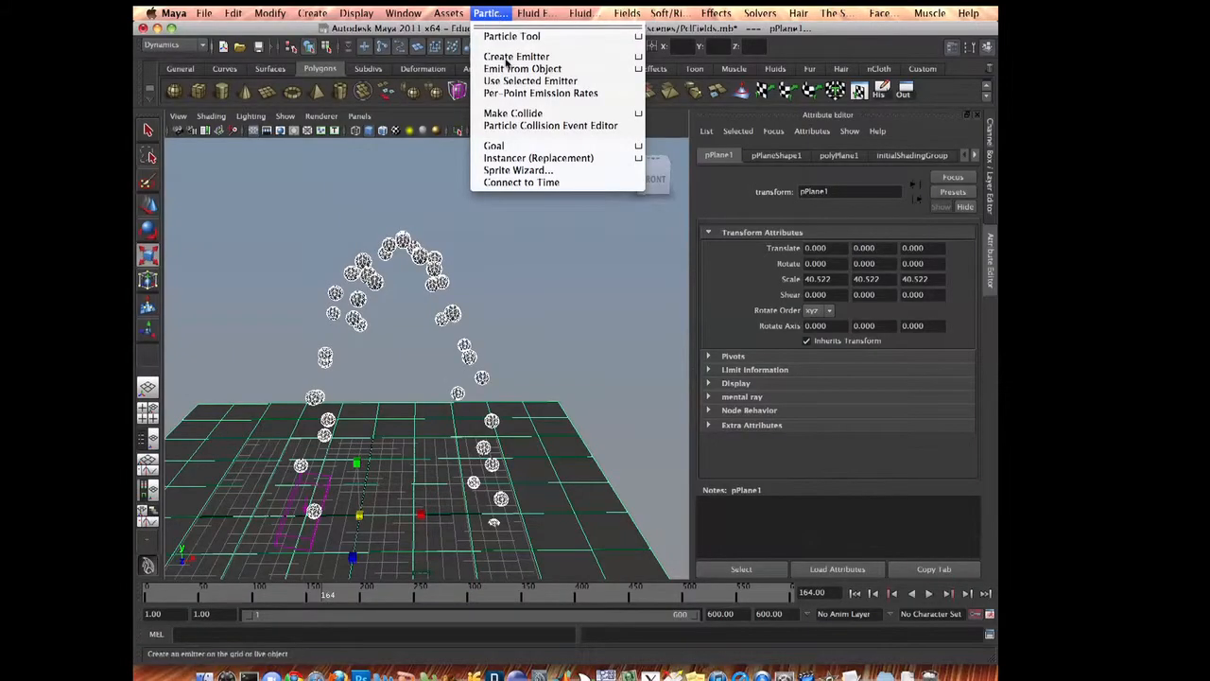
{"action": "mouse_move", "coordinate": [529, 114]}
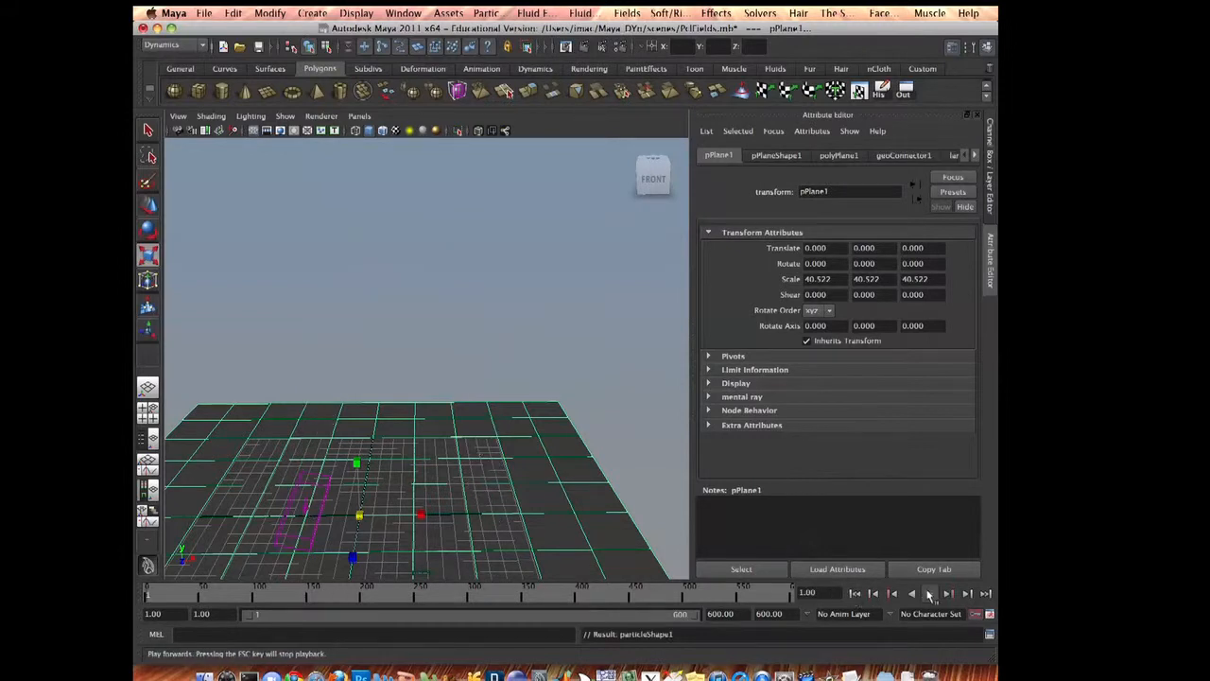
{"action": "left_click", "coordinate": [928, 593]}
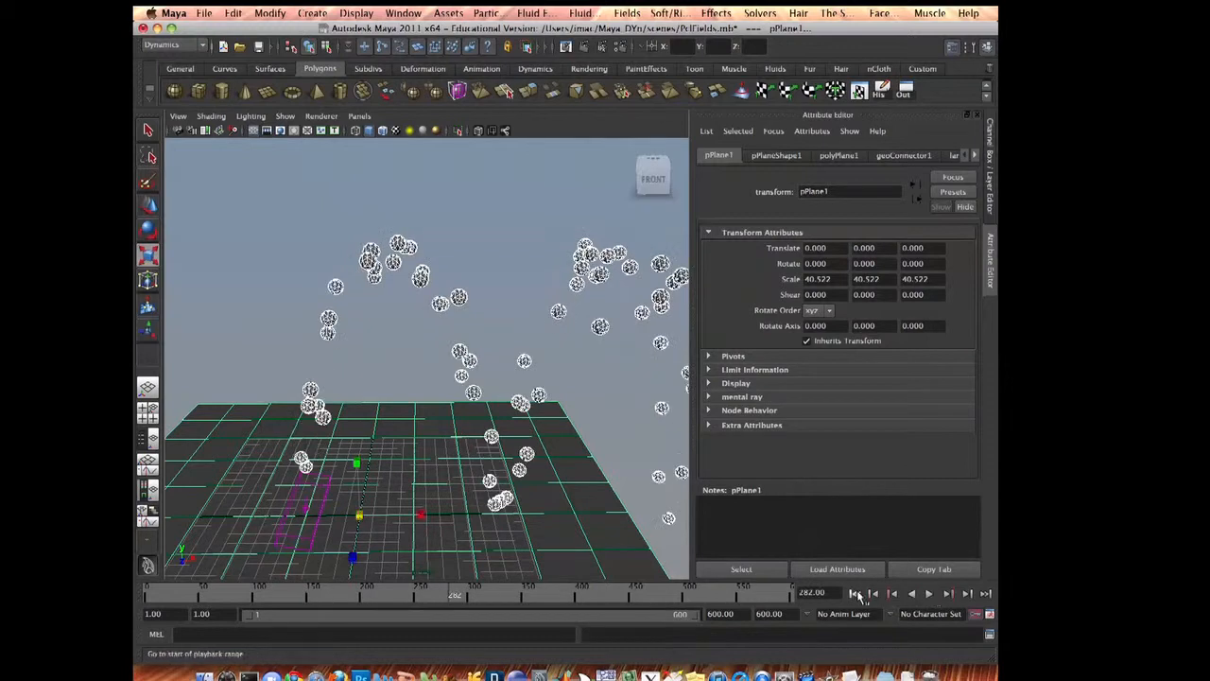
{"action": "left_click", "coordinate": [930, 593]}
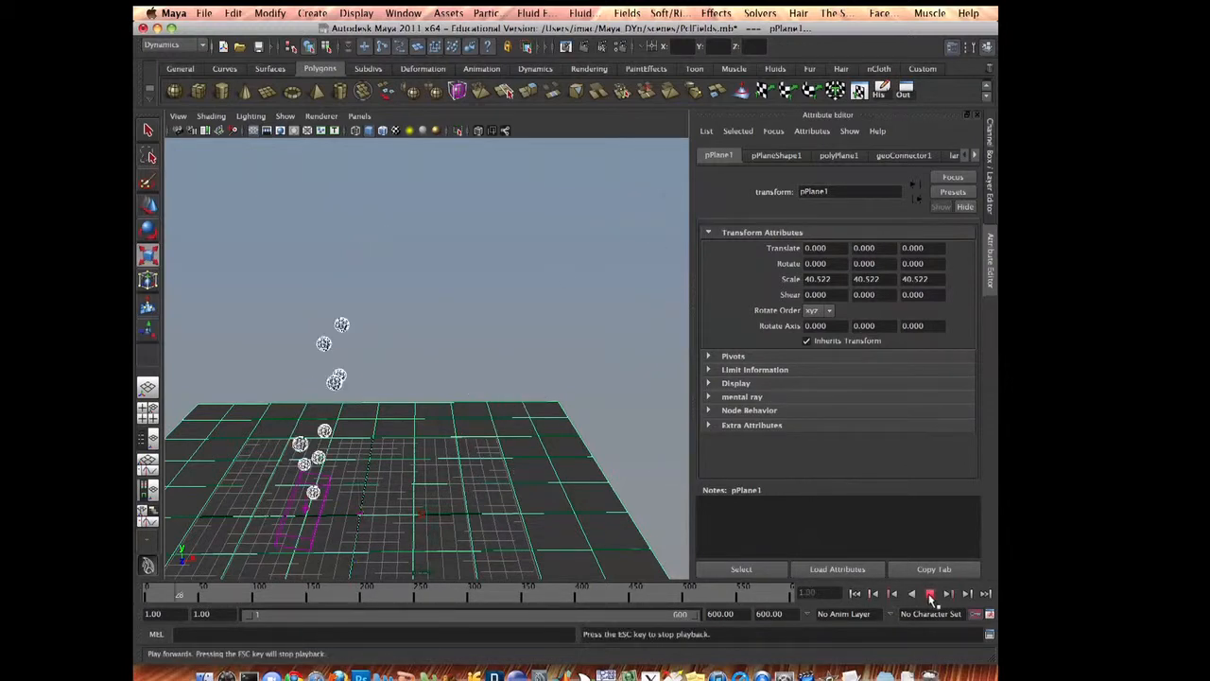
- Play the spheres falling onto the floor, then start a new collision event for particle1
{"action": "left_click", "coordinate": [930, 594]}
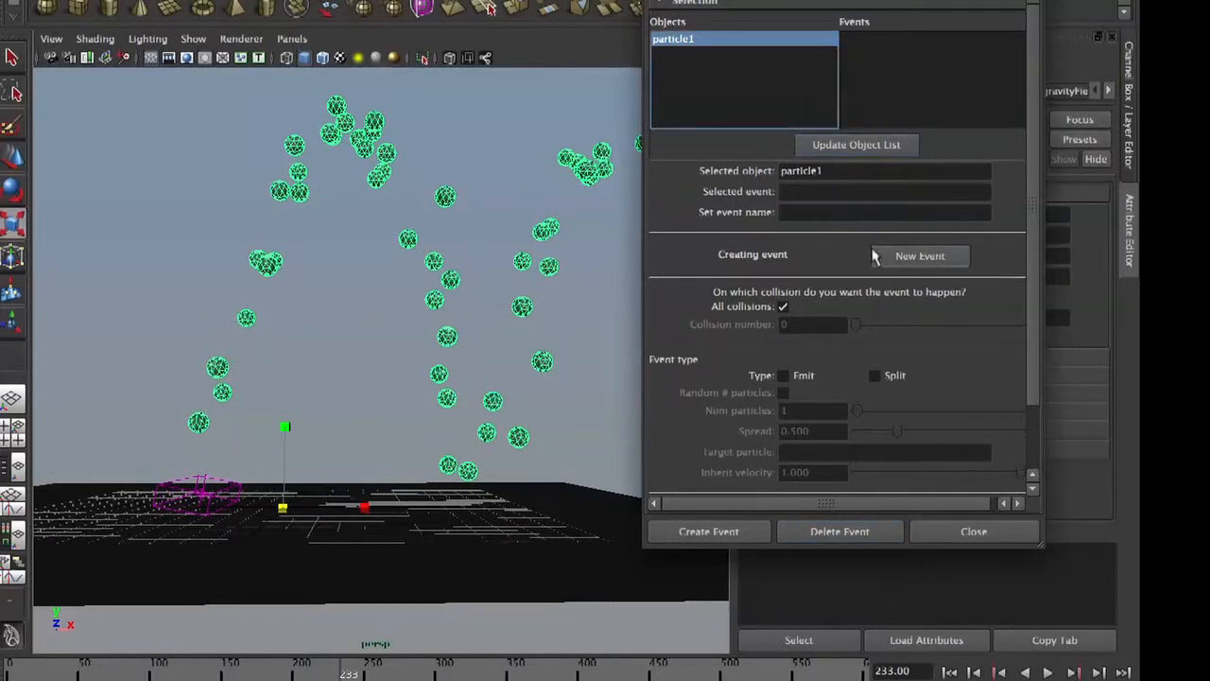
{"action": "mouse_move", "coordinate": [946, 363]}
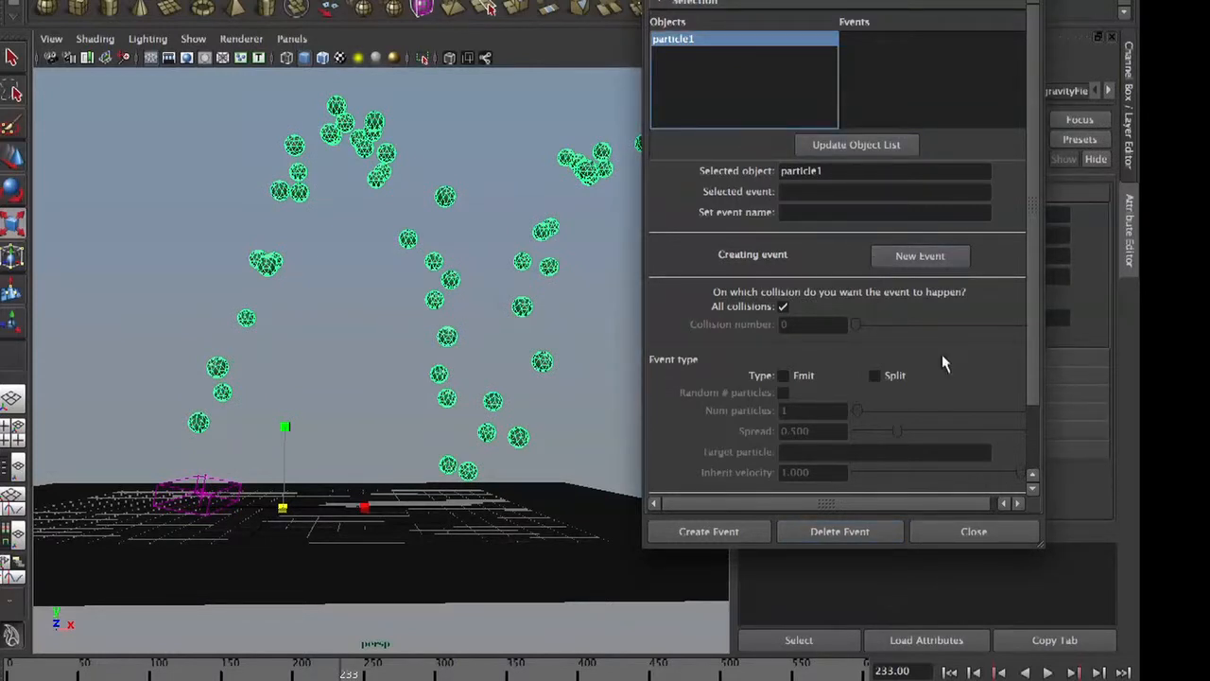
{"action": "scroll", "scroll_direction": "down", "scroll_amount": 3}
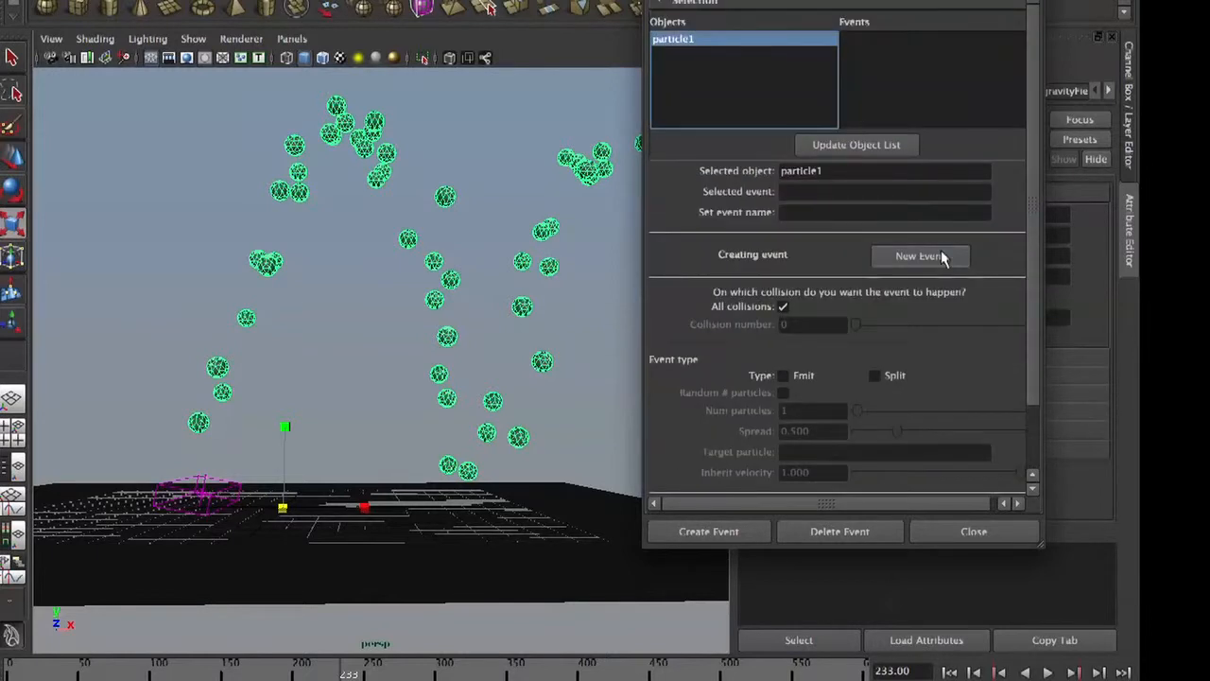
{"action": "left_click", "coordinate": [972, 529]}
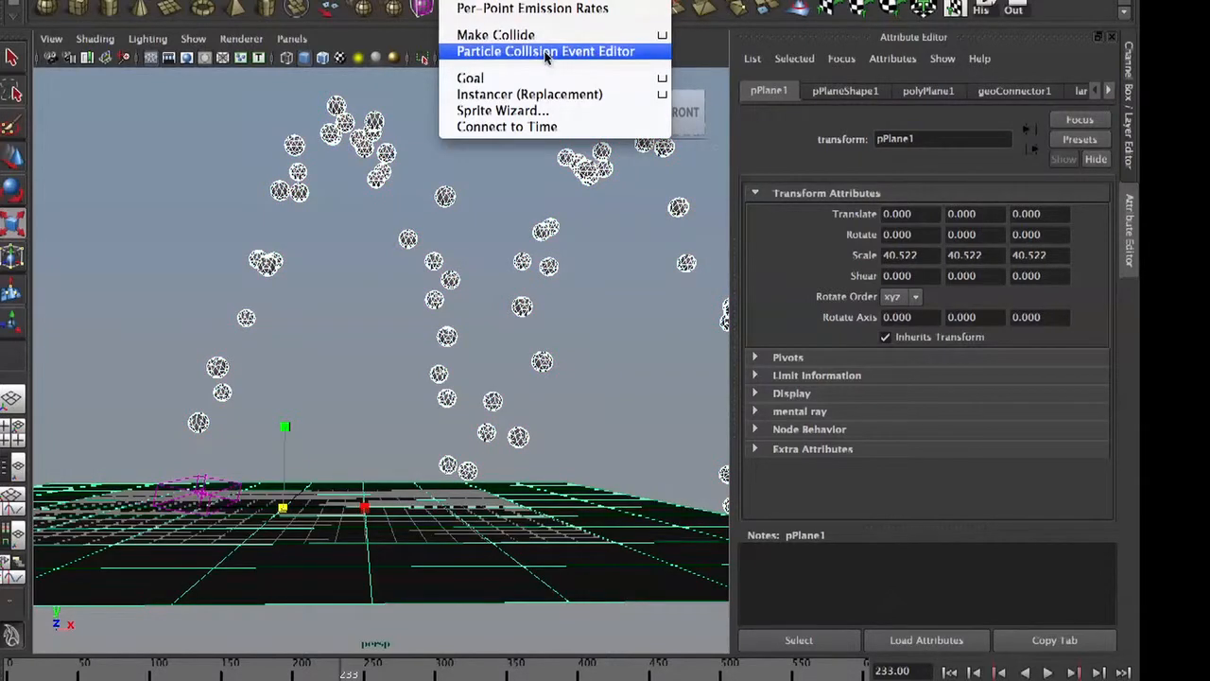
- Select particle1 together with the floor plane pPlane1 for the collision event
{"action": "left_click", "coordinate": [544, 51]}
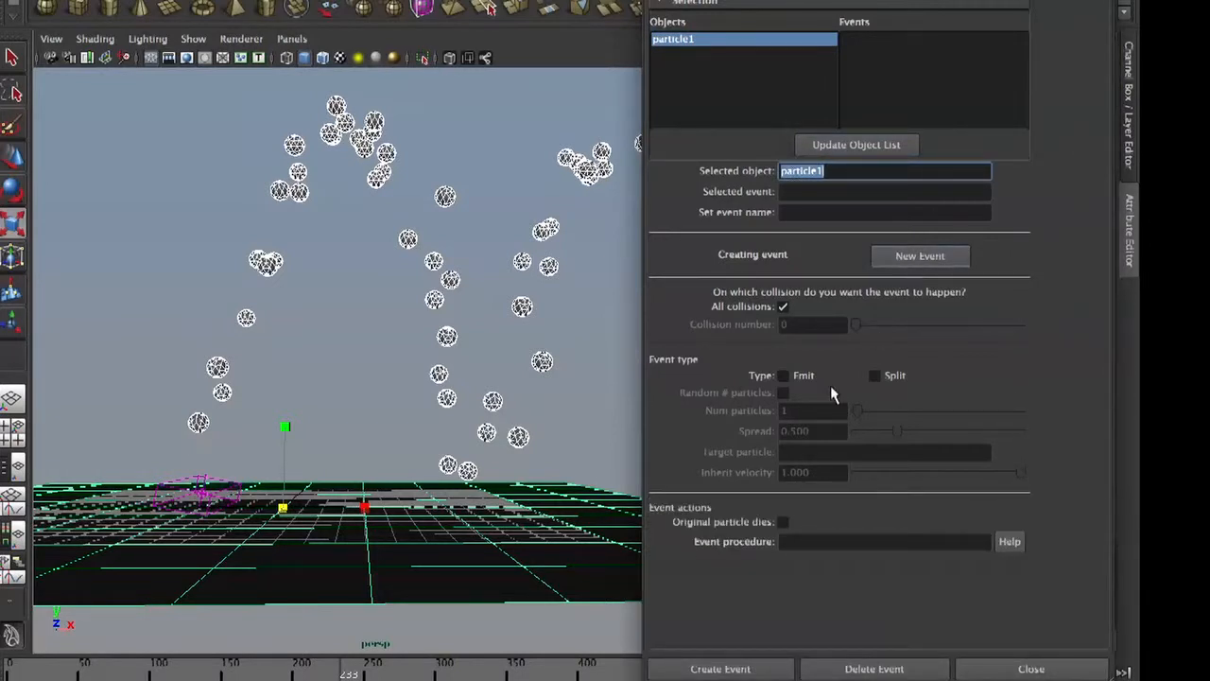
{"action": "left_click", "coordinate": [783, 522]}
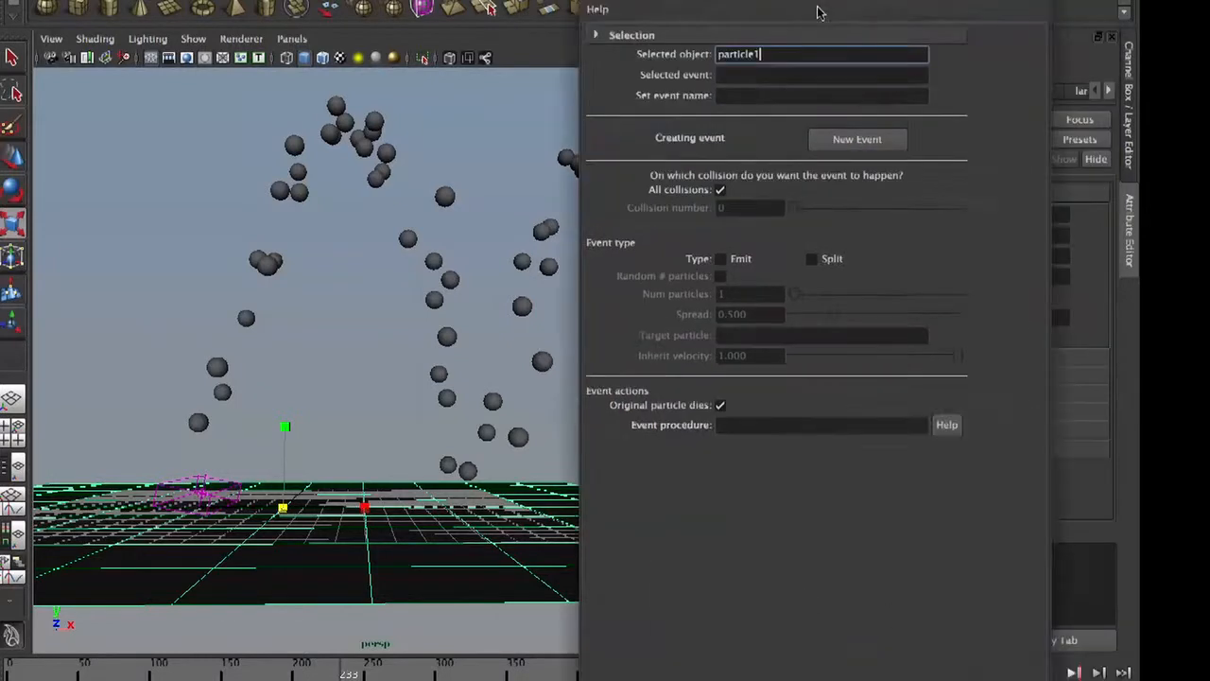
{"action": "left_click", "coordinate": [509, 125]}
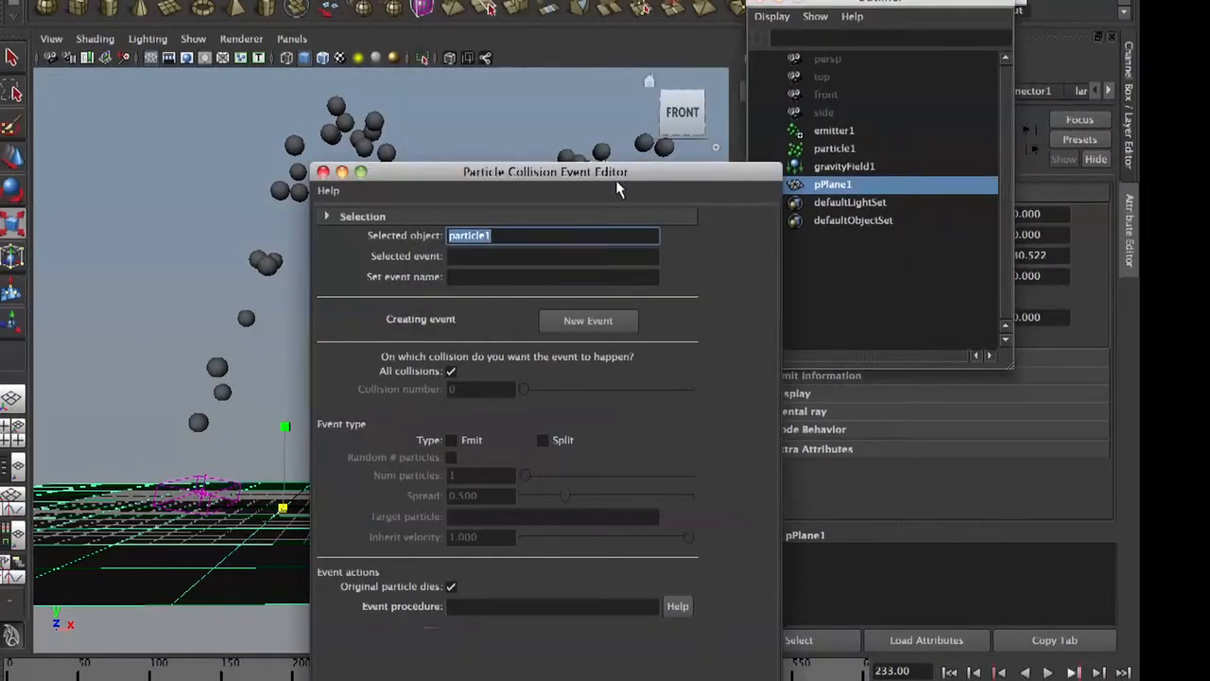
{"action": "type", "text": "pPla"}
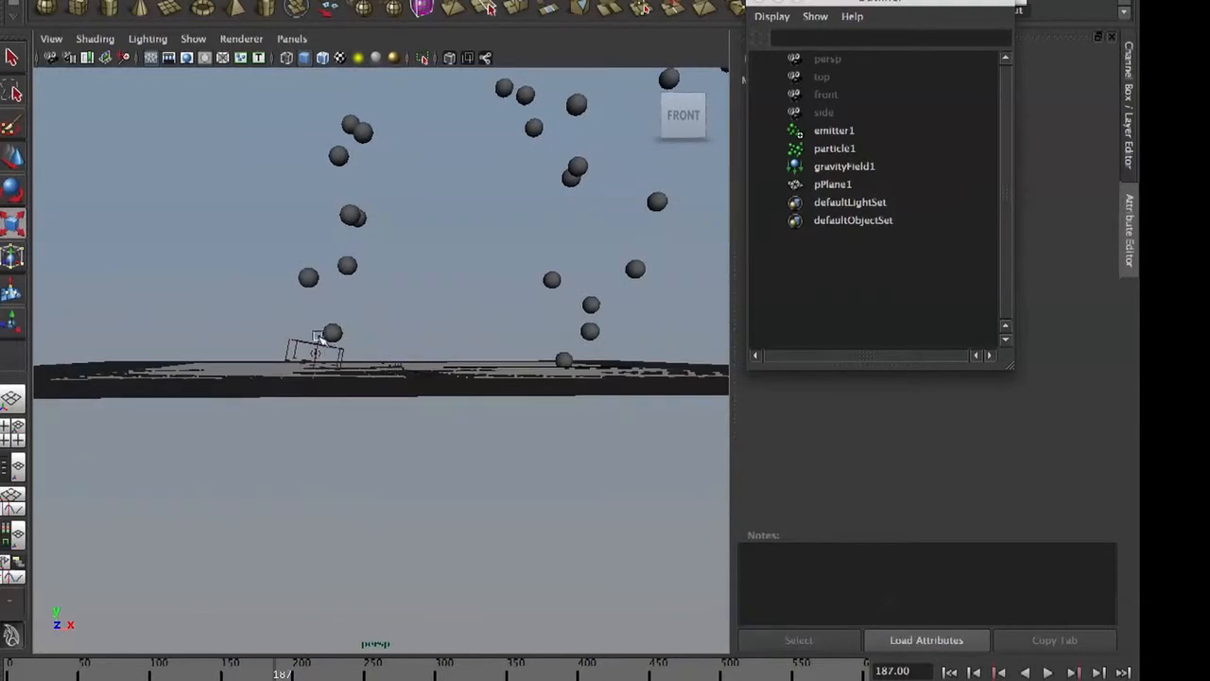
{"action": "left_click", "coordinate": [834, 129]}
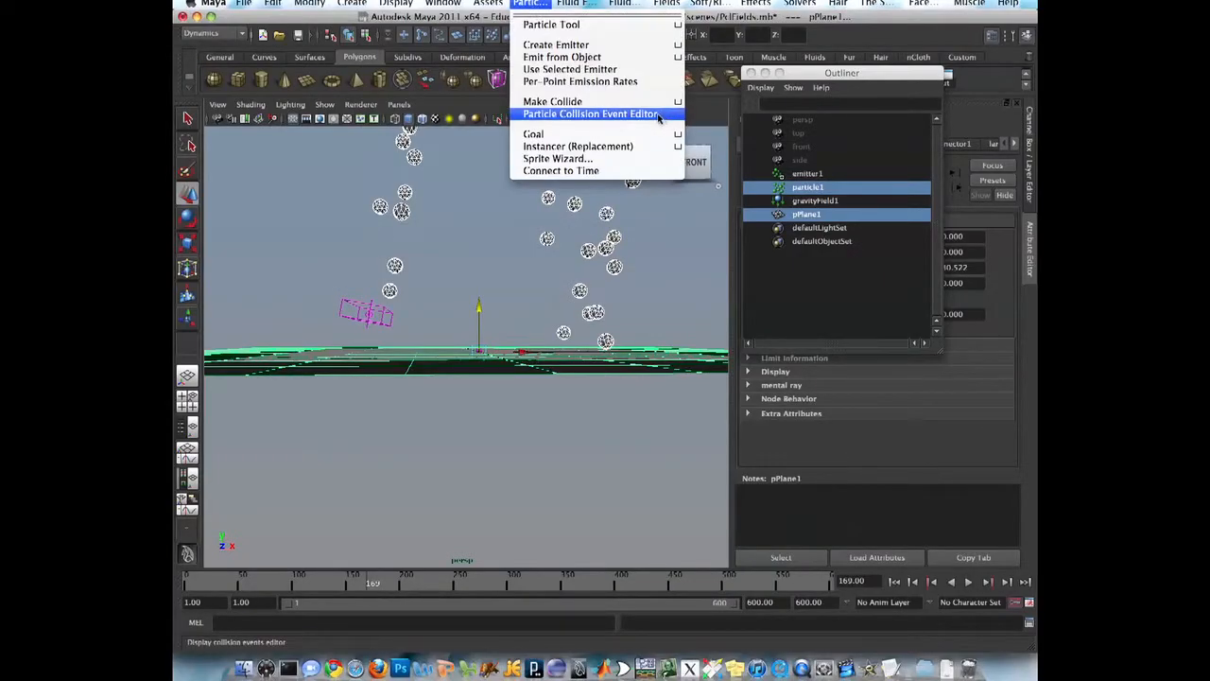
- Create event0 with Original particle dies checked in the collision event editor
{"action": "left_click", "coordinate": [590, 114]}
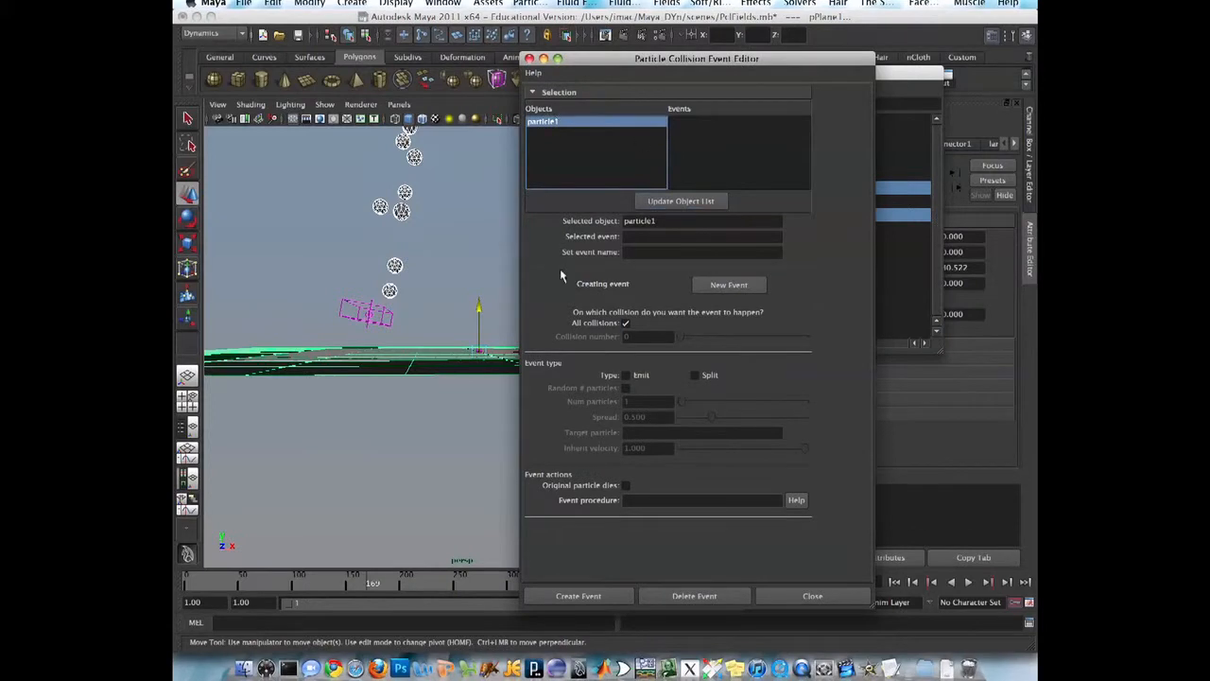
{"action": "left_click", "coordinate": [624, 484]}
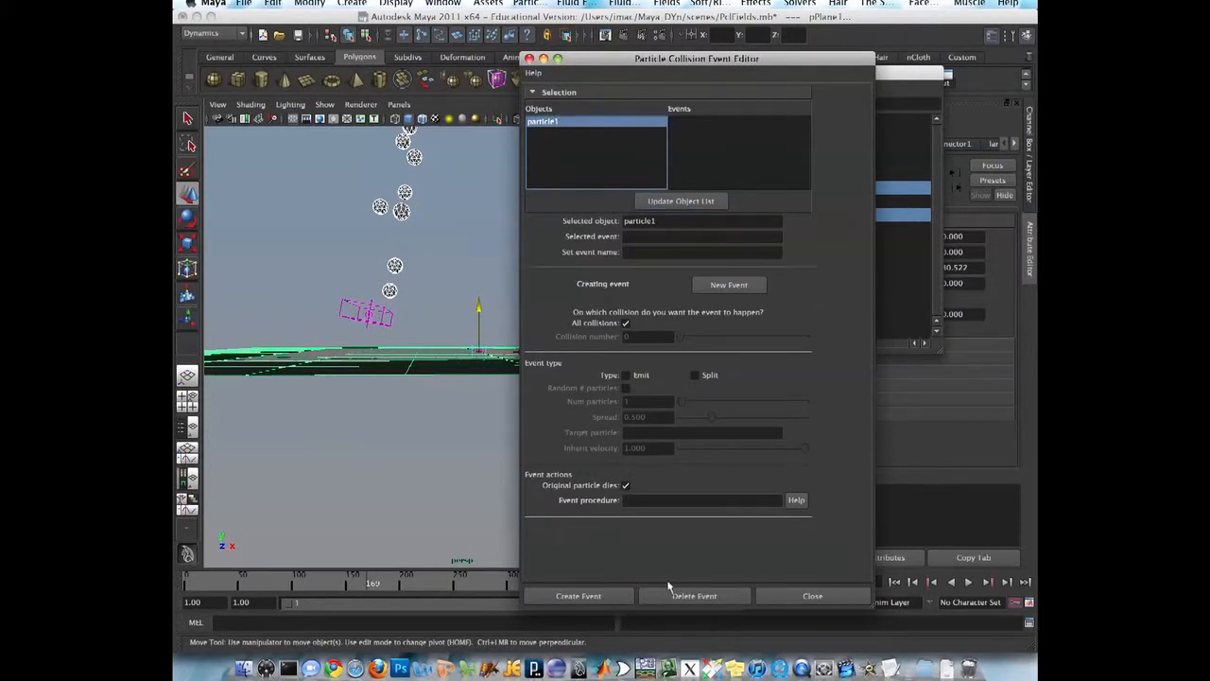
{"action": "left_click", "coordinate": [578, 596]}
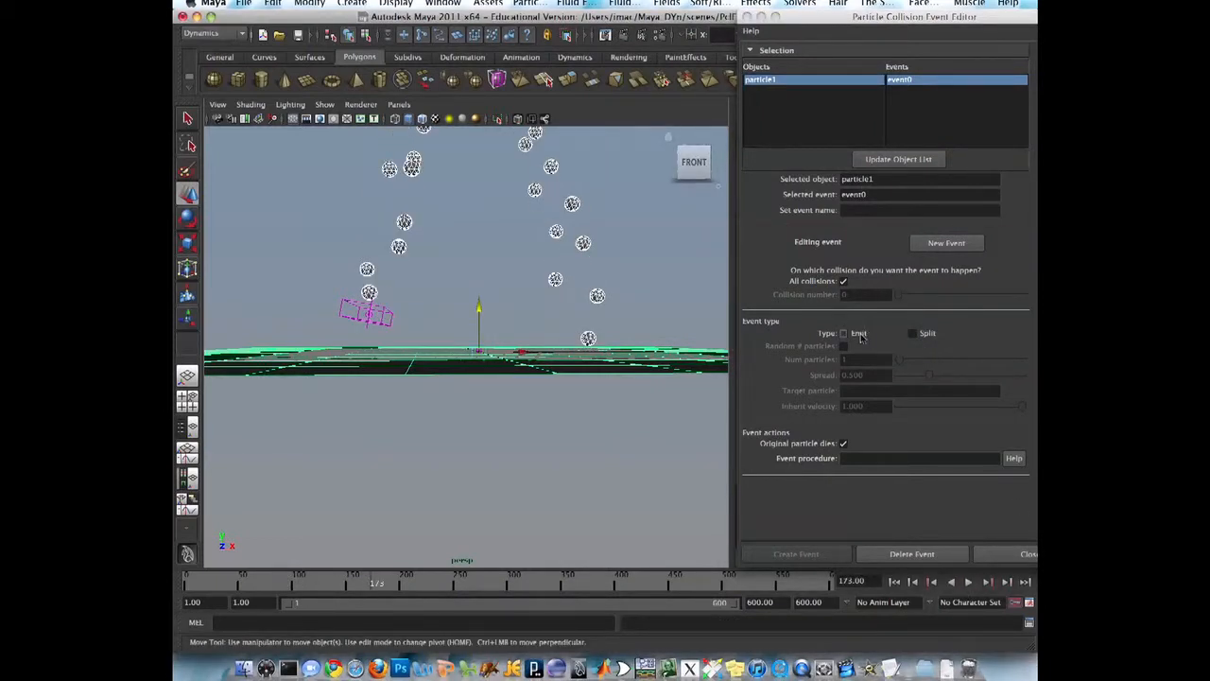
- Create a new collision event that emits 10 particles into particle2 on impact
{"action": "left_click", "coordinate": [844, 333]}
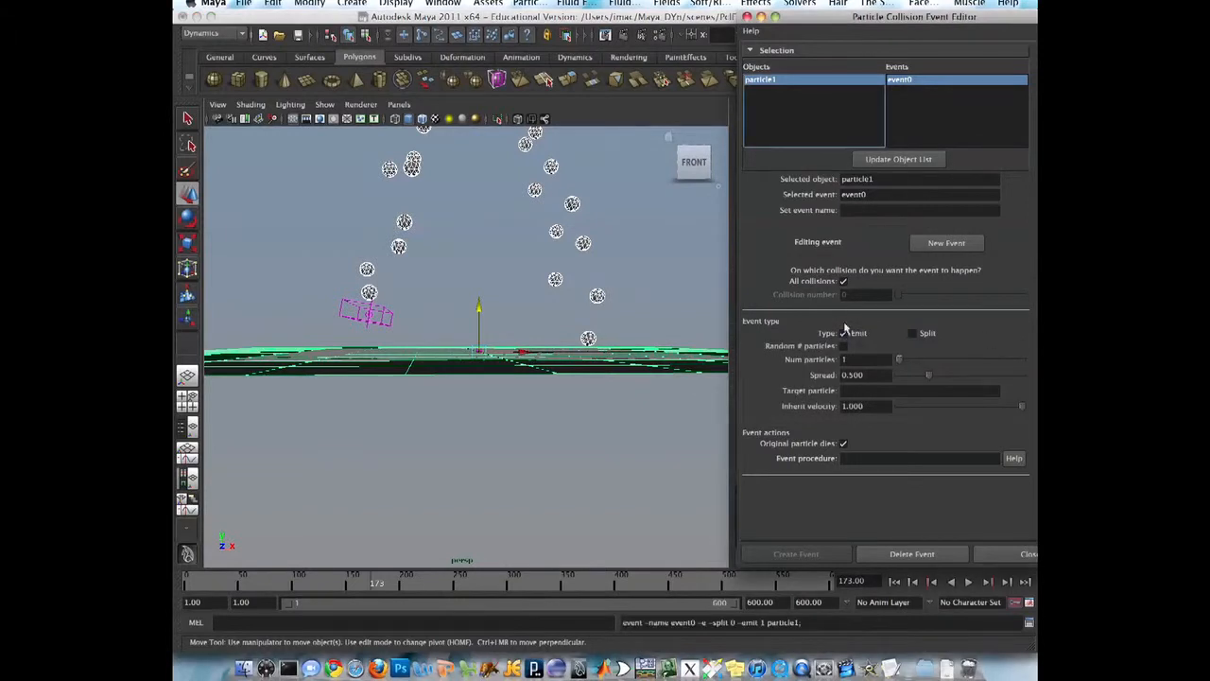
{"action": "left_click", "coordinate": [866, 360]}
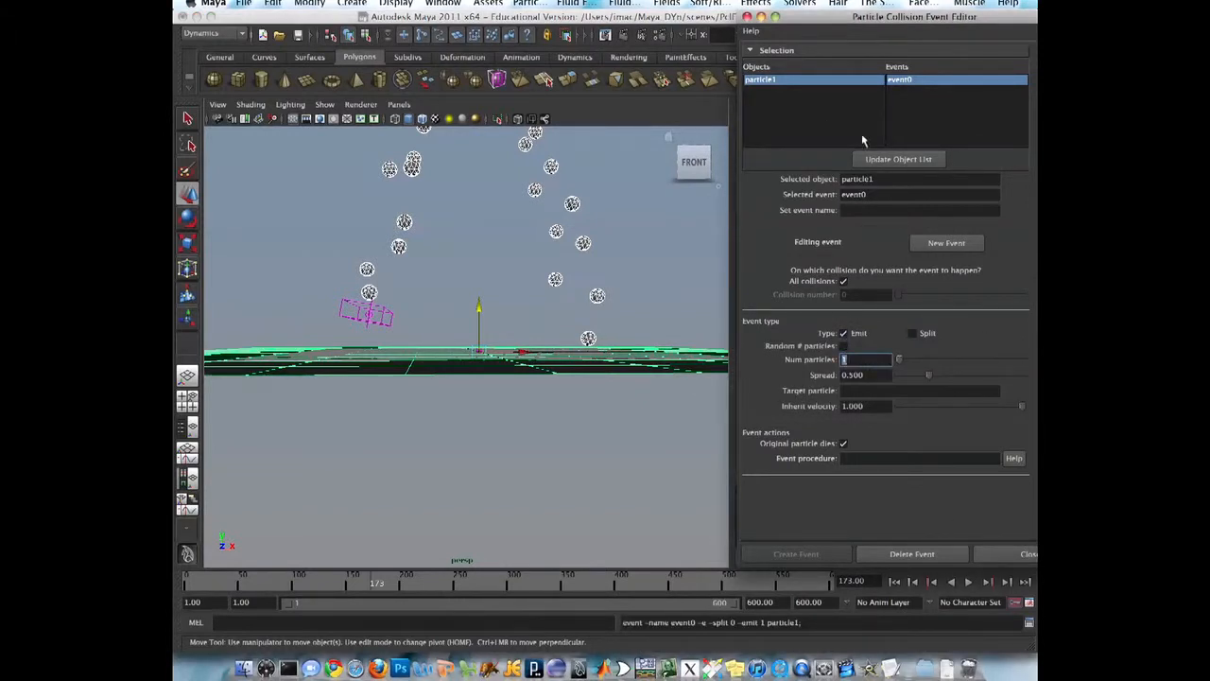
{"action": "left_click", "coordinate": [946, 242]}
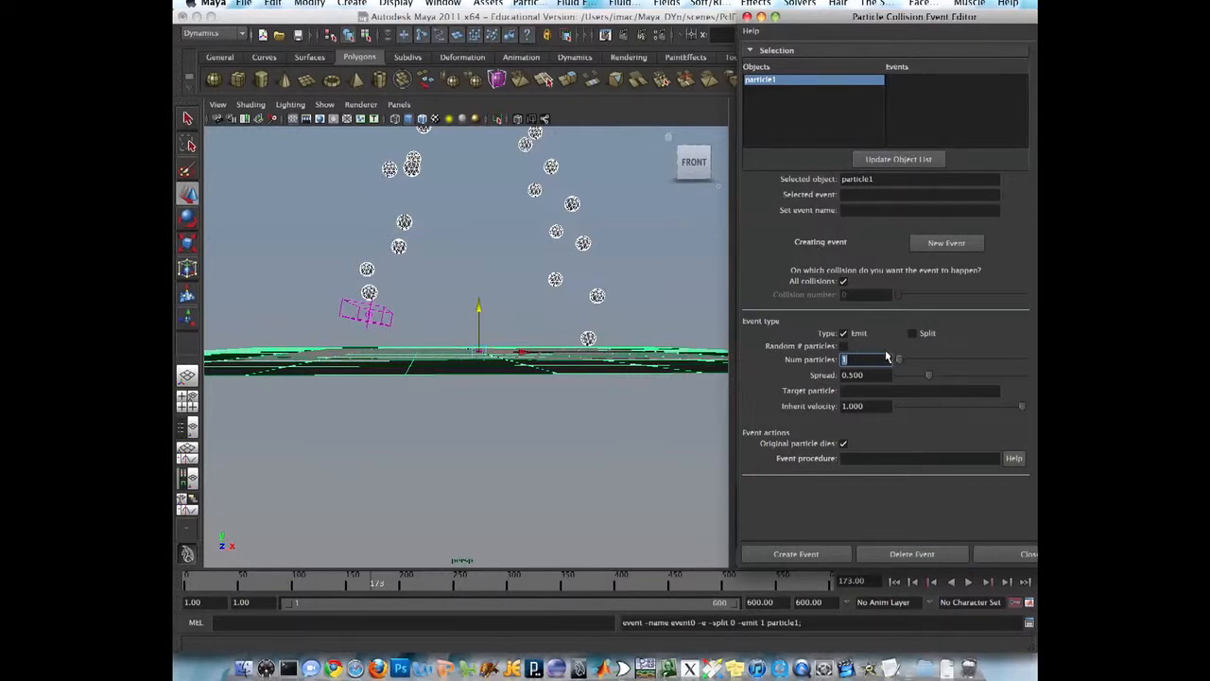
{"action": "mouse_move", "coordinate": [873, 344]}
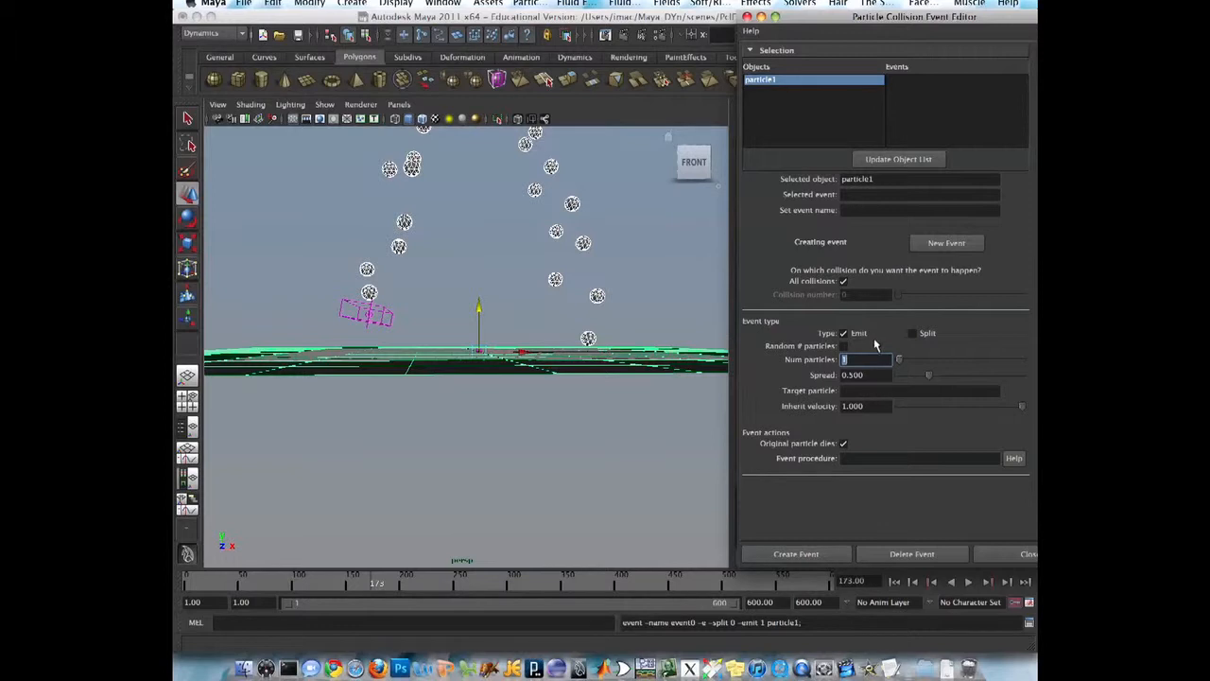
{"action": "type", "text": "10"}
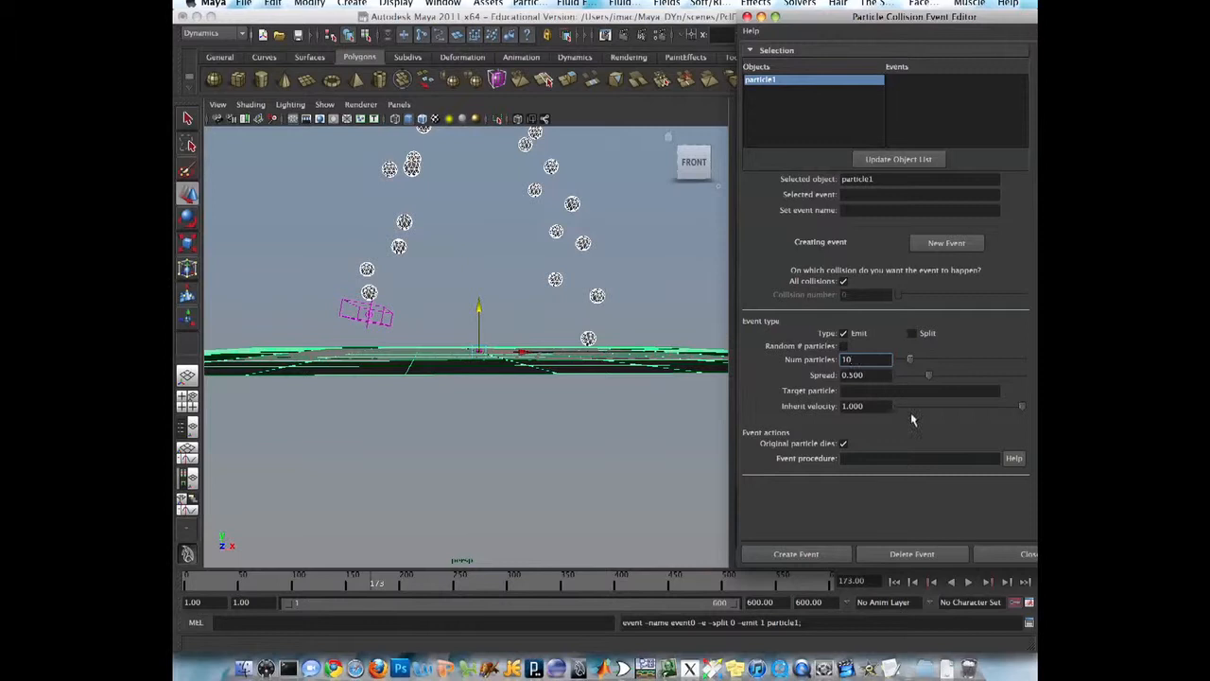
{"action": "left_click", "coordinate": [795, 552]}
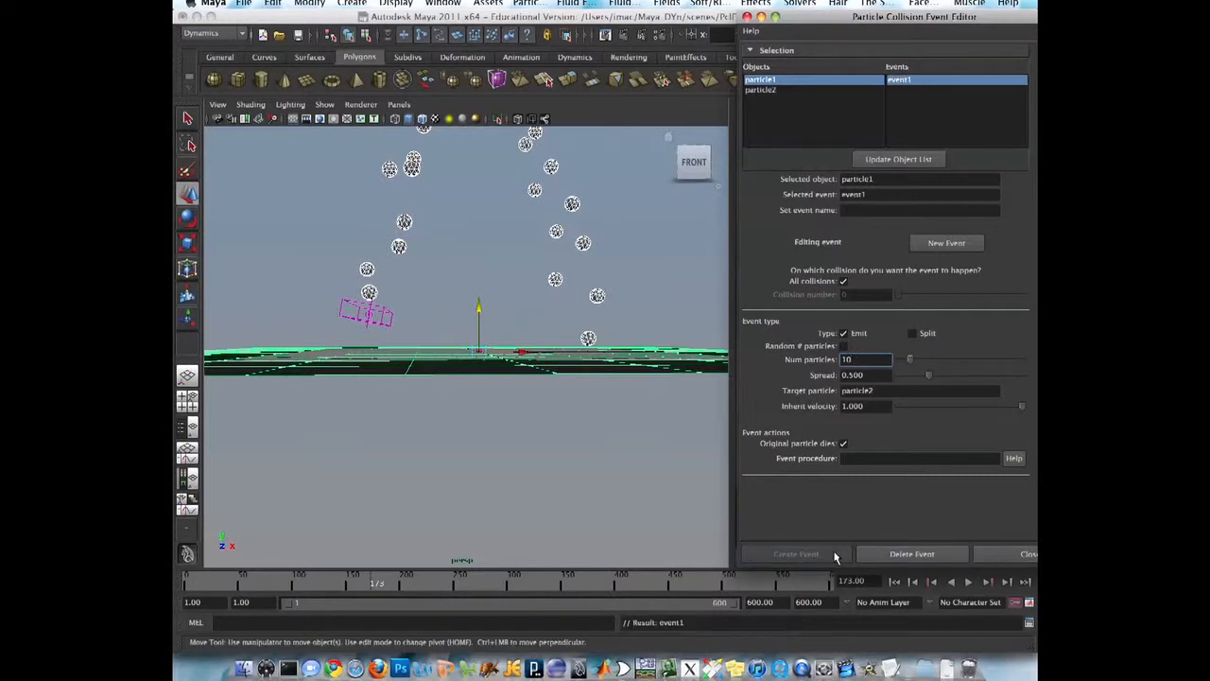
- Rewind and play the simulation to watch particles spawn on collision
{"action": "left_click", "coordinate": [968, 582]}
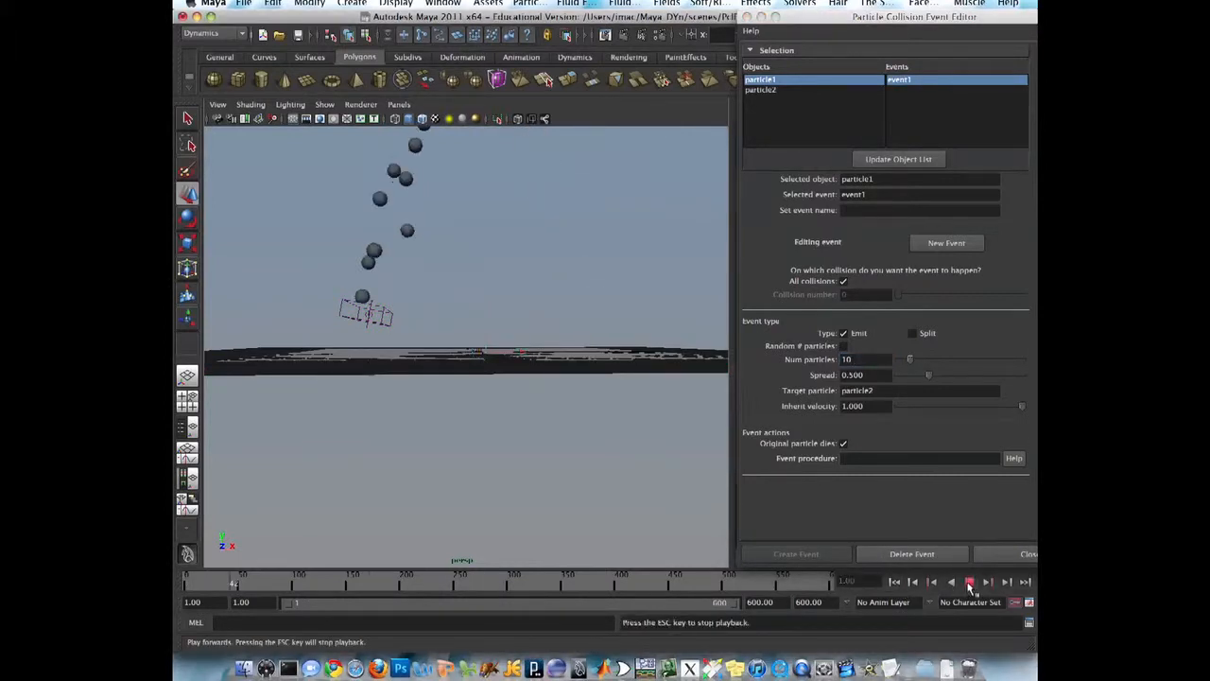
{"action": "left_click", "coordinate": [968, 582]}
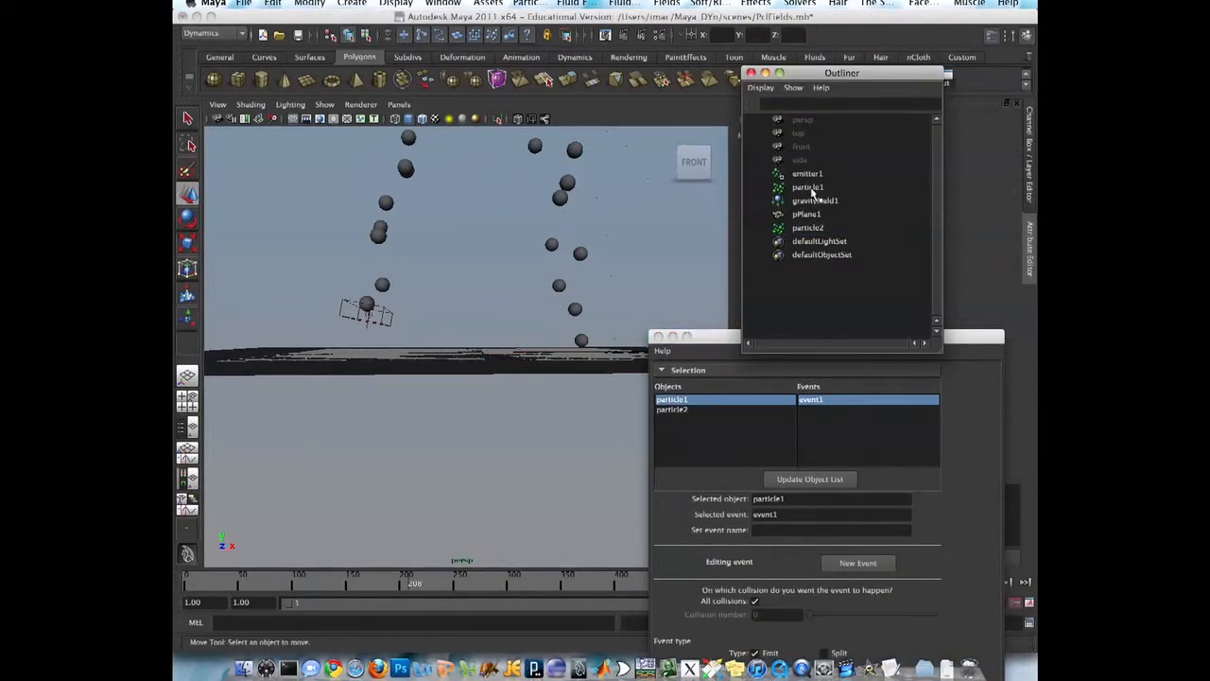
- Set particleShape2 to render as Spheres with a Radius of 0.200
{"action": "left_click", "coordinate": [809, 227]}
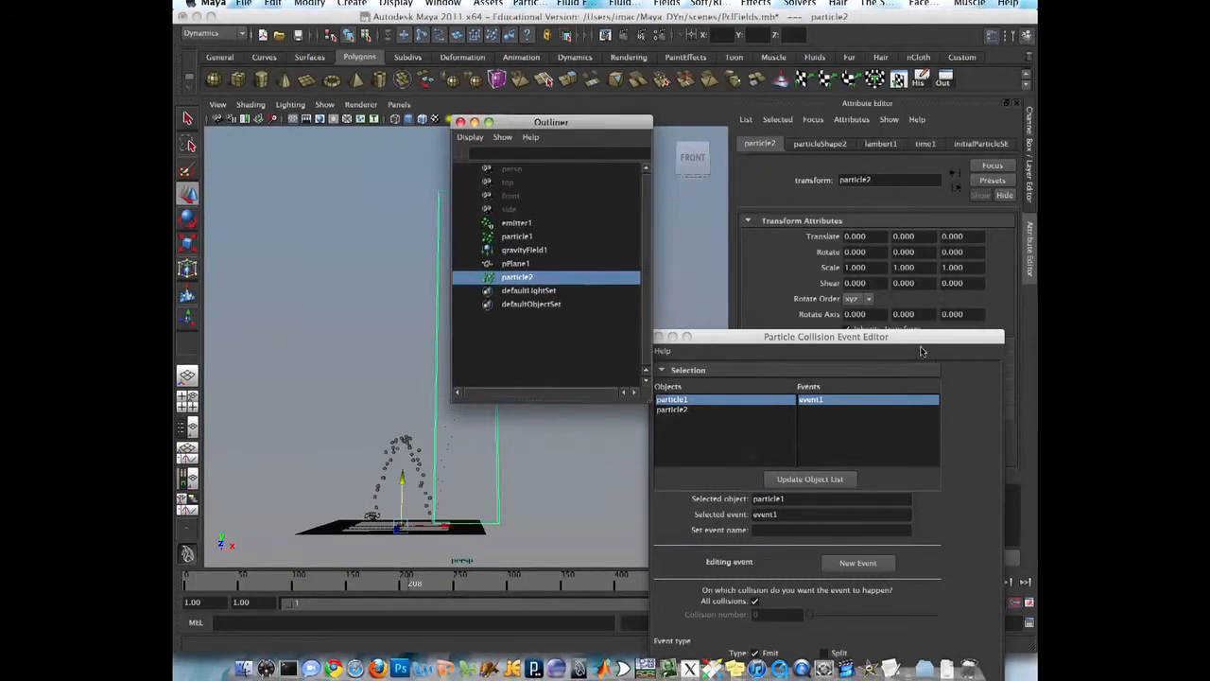
{"action": "left_click", "coordinate": [887, 405]}
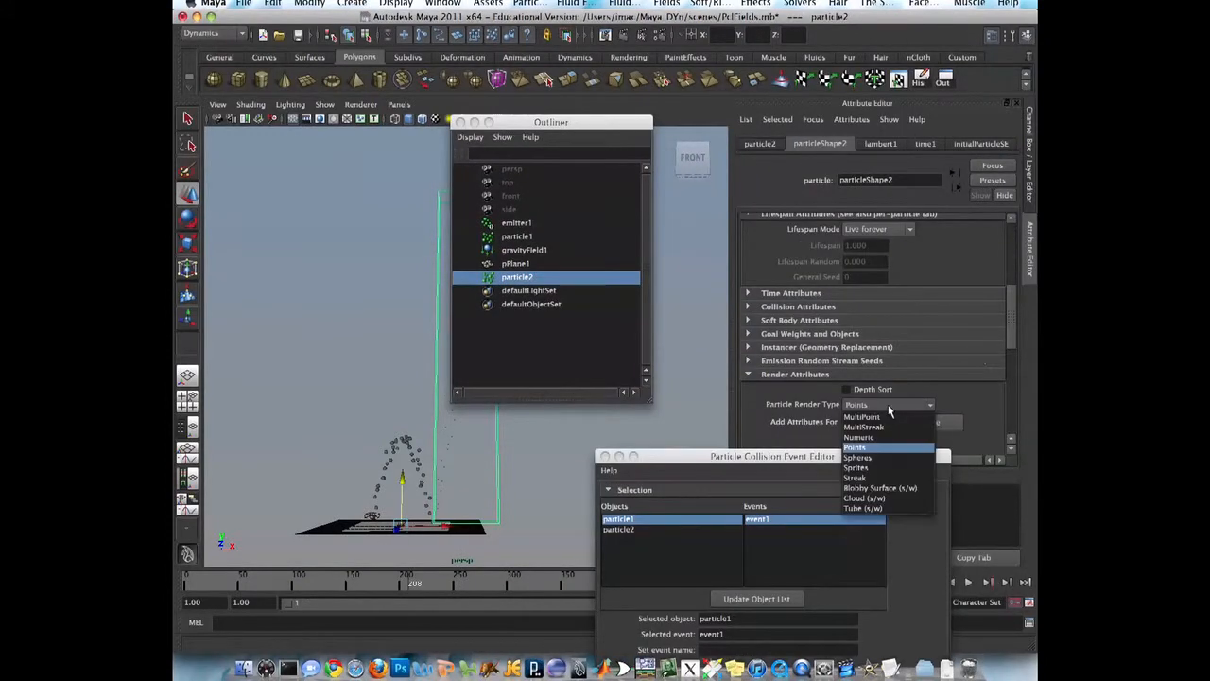
{"action": "left_click", "coordinate": [855, 477]}
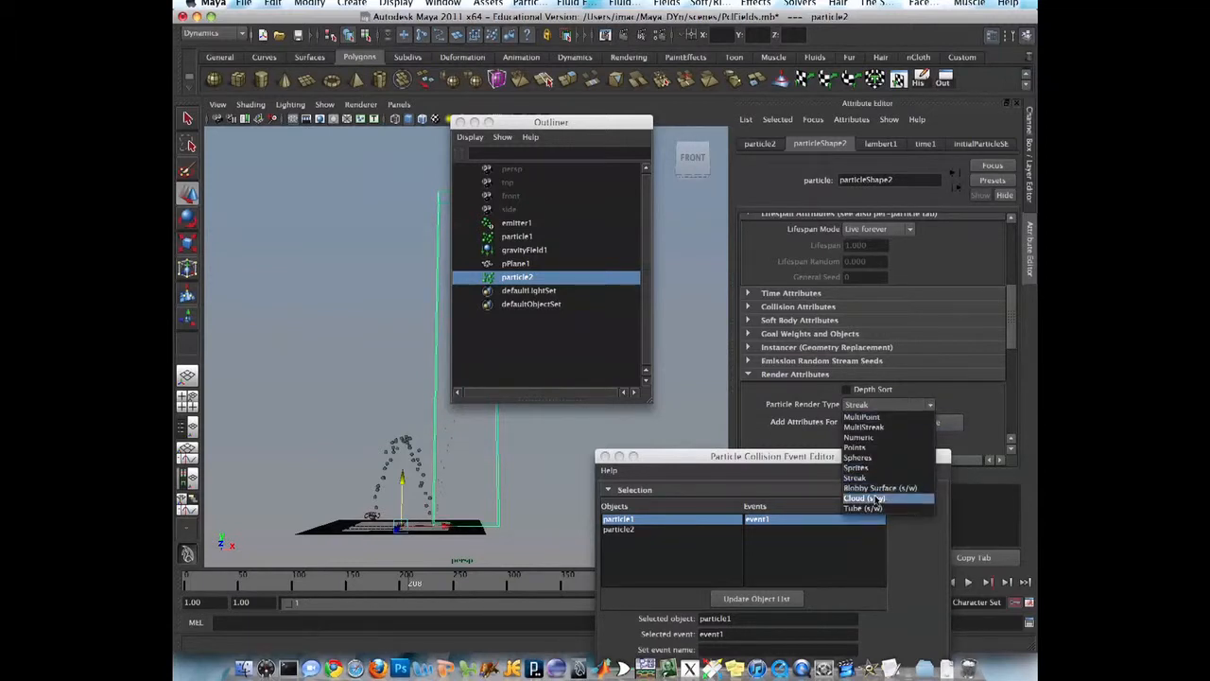
{"action": "mouse_move", "coordinate": [859, 457]}
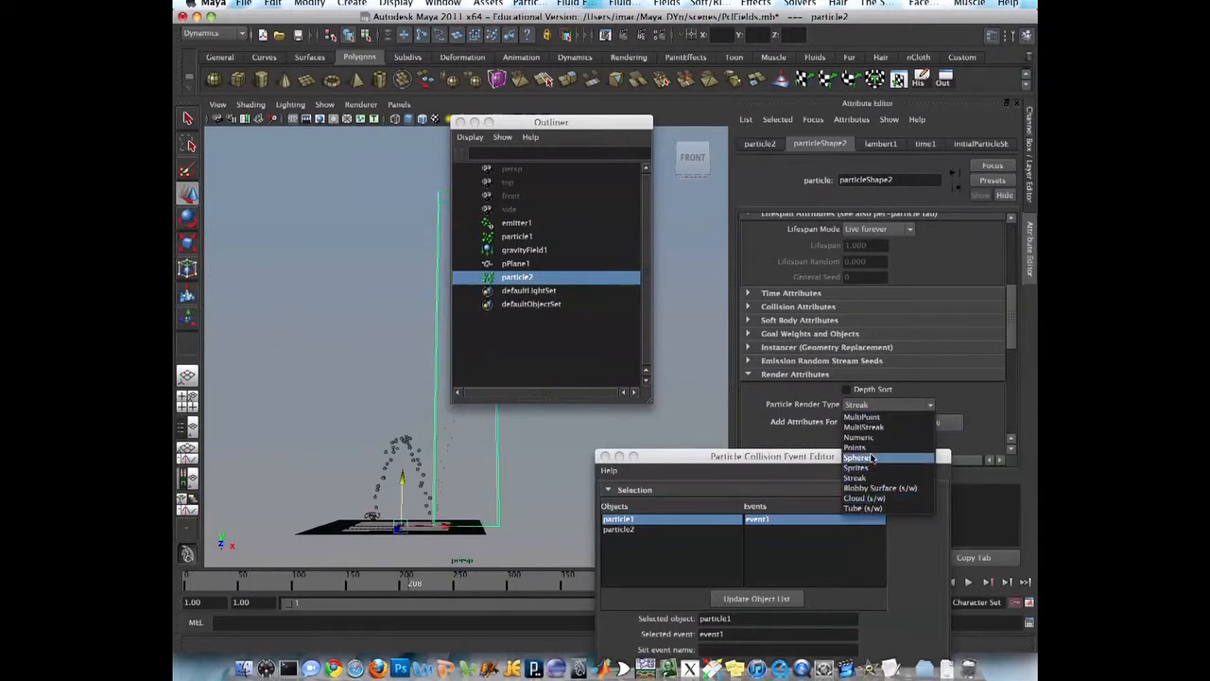
{"action": "left_click", "coordinate": [856, 458]}
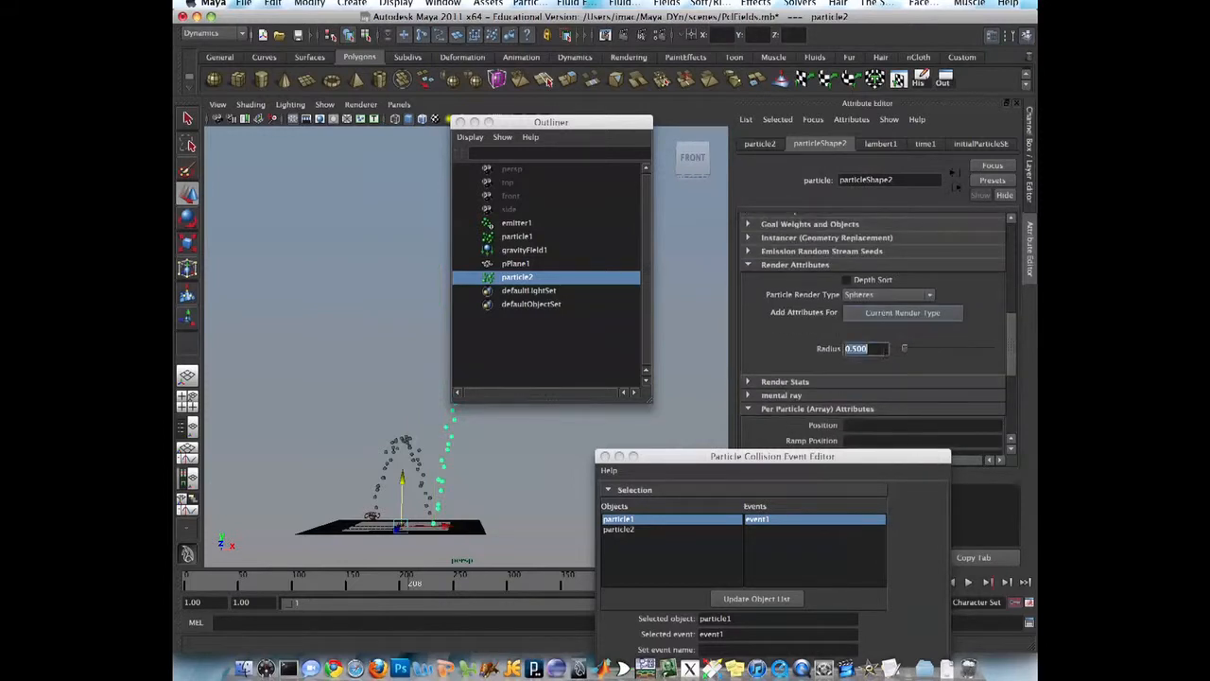
{"action": "type", "text": "0.200"}
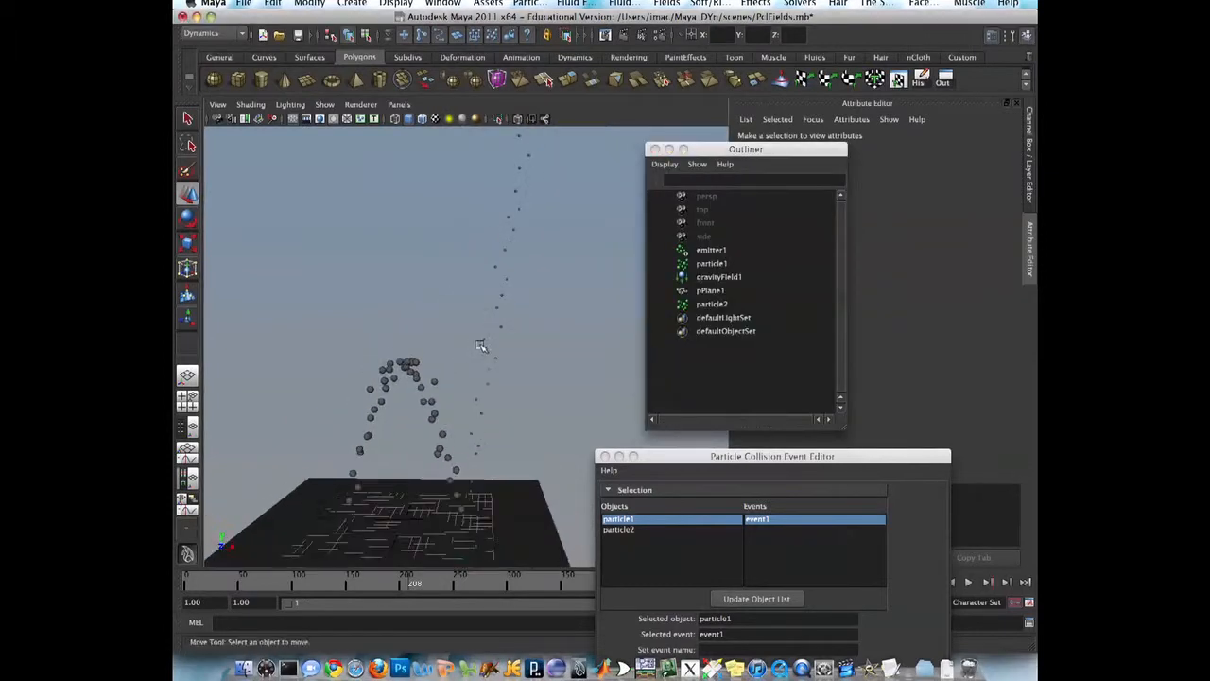
{"action": "left_click", "coordinate": [711, 302]}
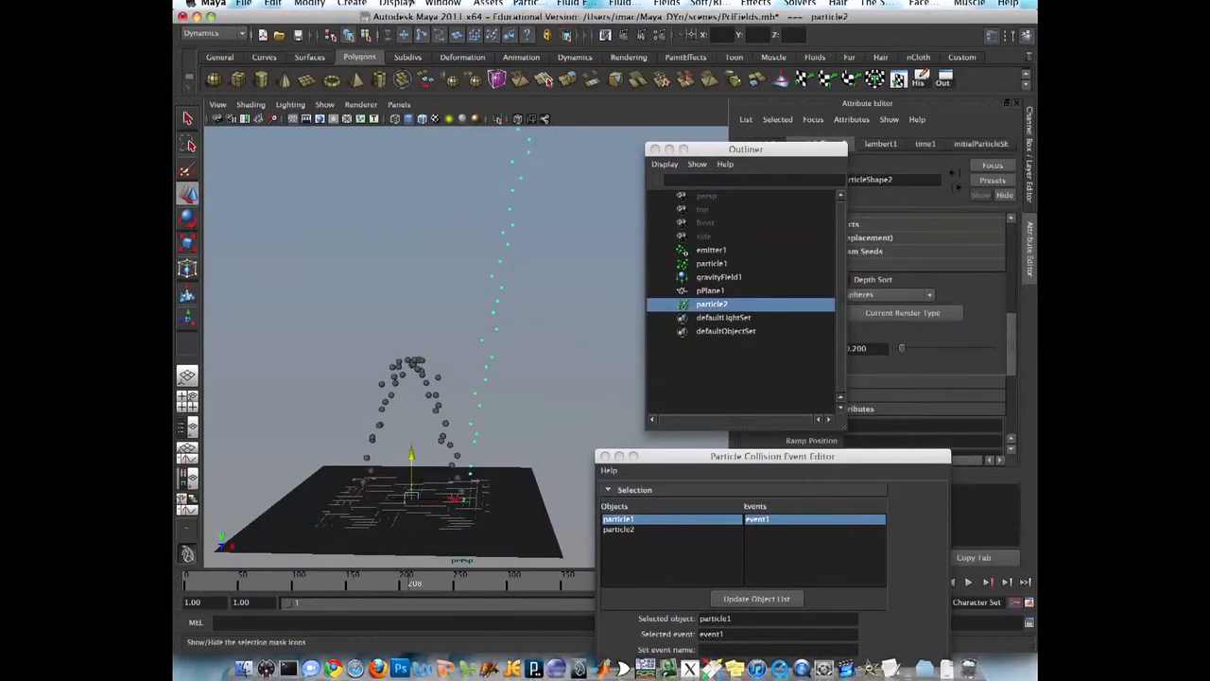
- Open the Dynamic Relationships editor from Window > Relationship Editors
{"action": "left_click", "coordinate": [442, 4]}
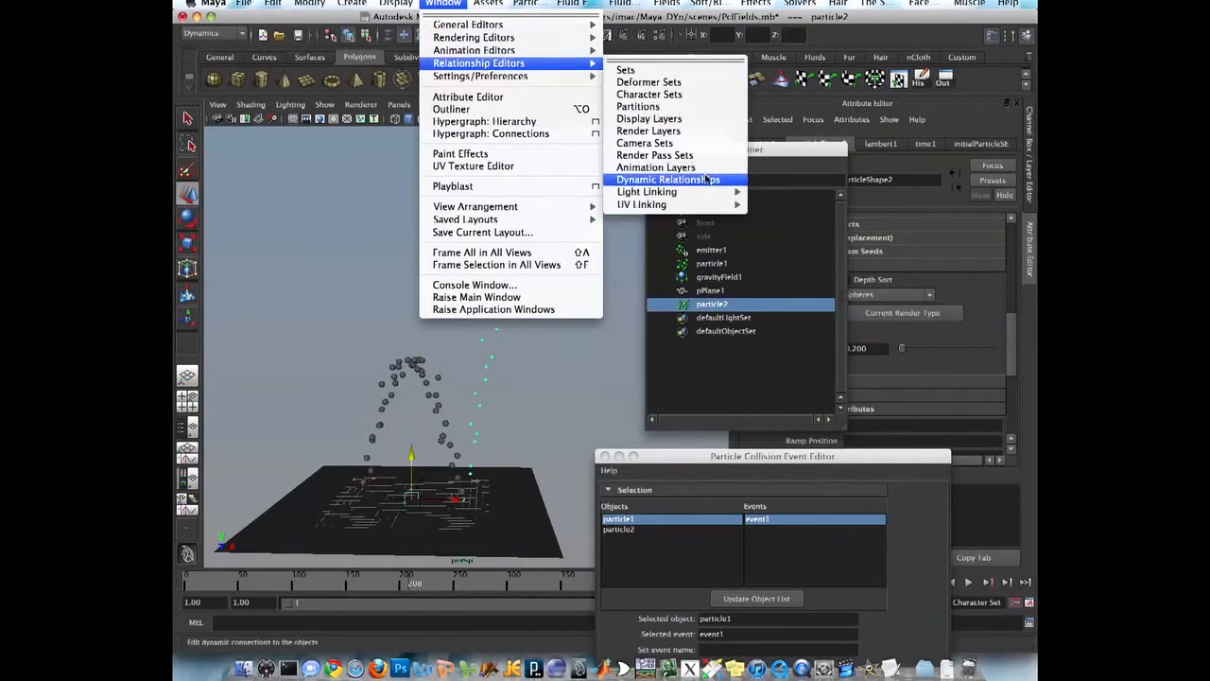
{"action": "left_click", "coordinate": [670, 180]}
{"action": "type", "text": "10"}
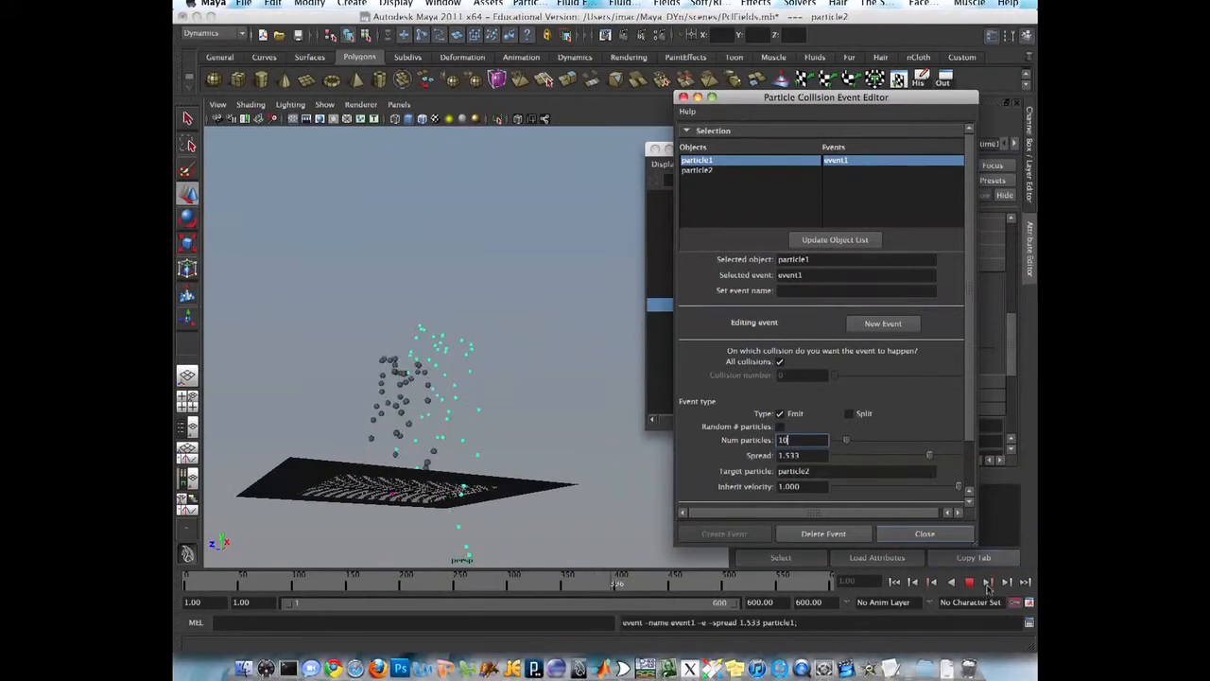
- Replay the collision, then set event1's inherit velocity to 0.200 and spread to 2.000
{"action": "left_click", "coordinate": [911, 582]}
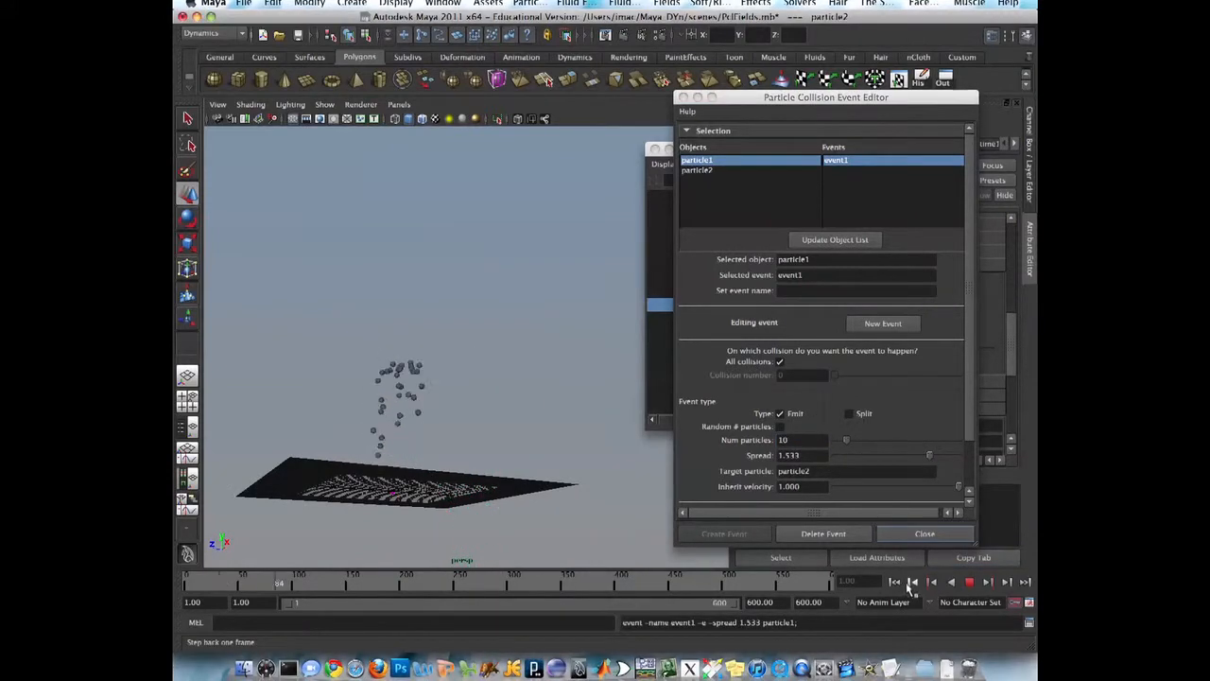
{"action": "left_click", "coordinate": [897, 582]}
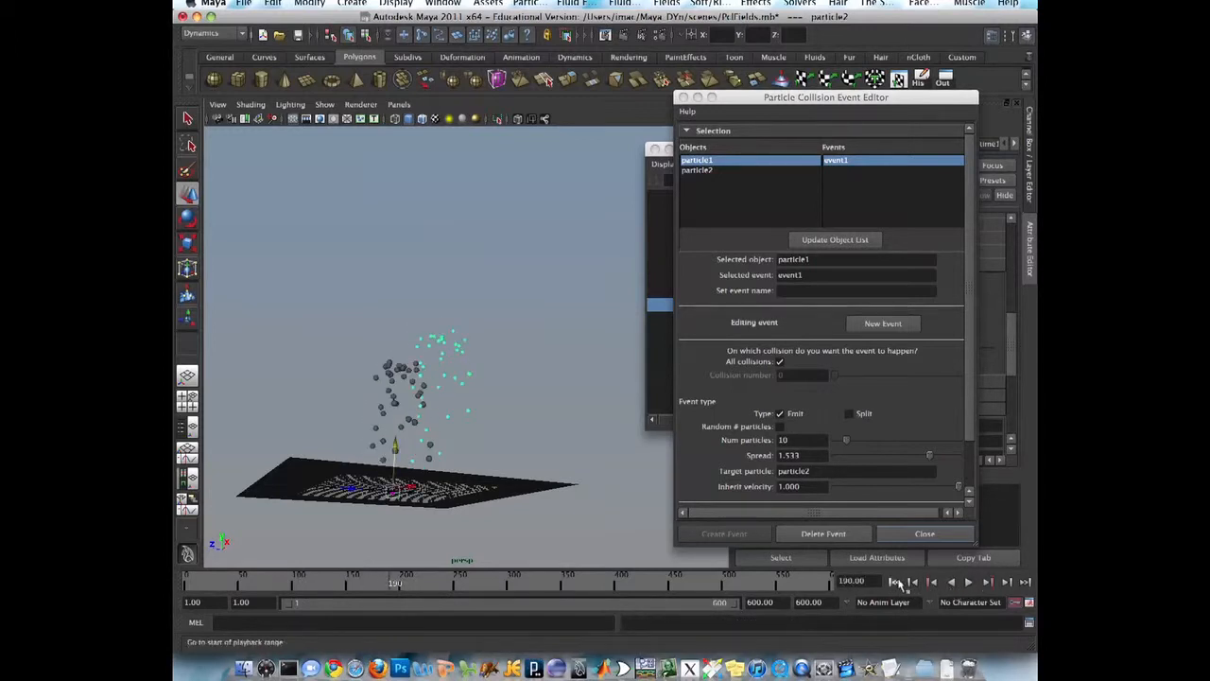
{"action": "left_click", "coordinate": [896, 582]}
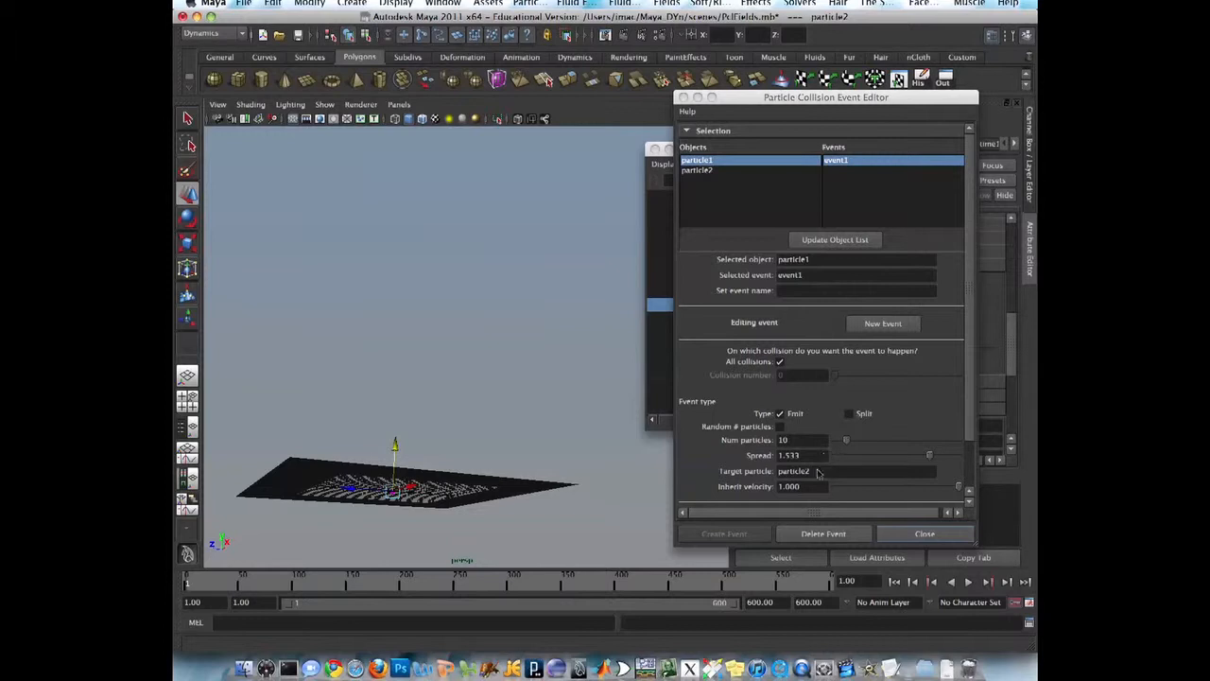
{"action": "left_click", "coordinate": [801, 486]}
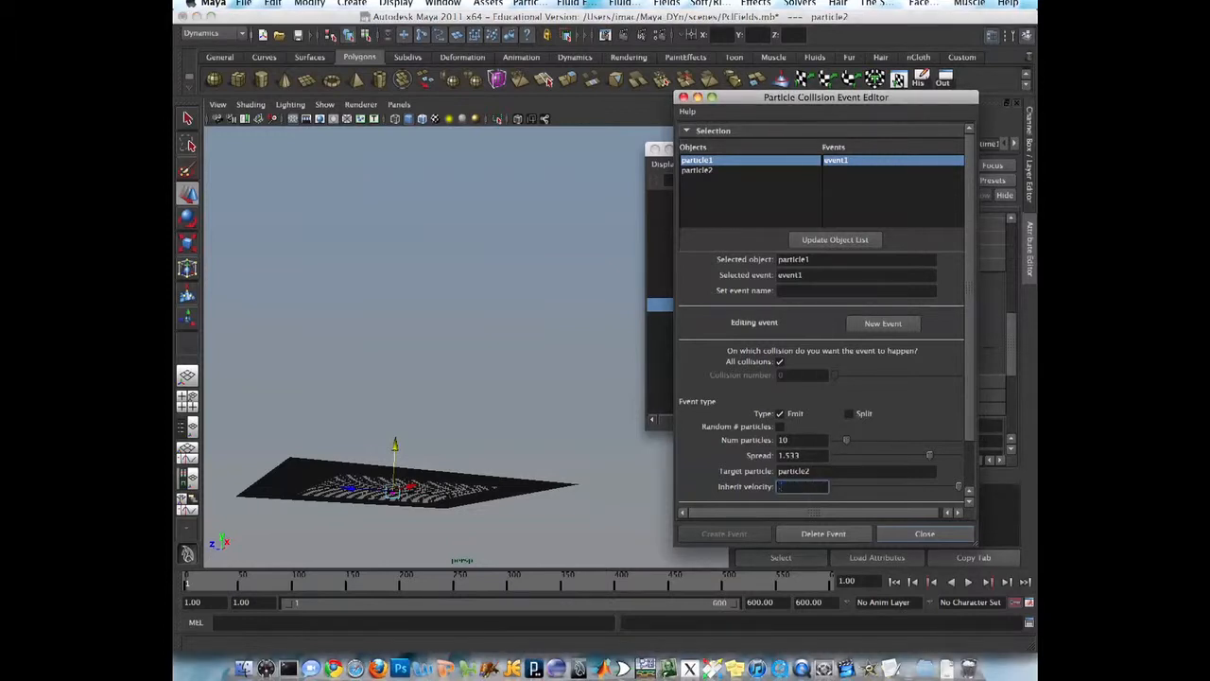
{"action": "type", "text": "0.200"}
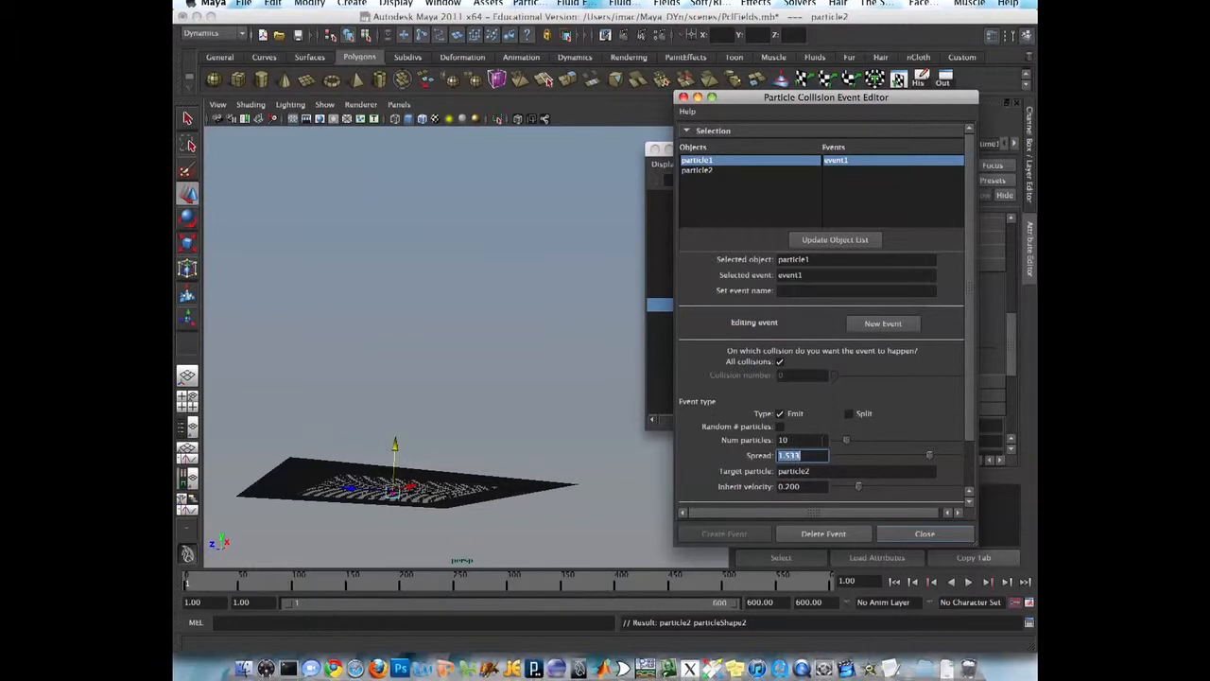
{"action": "type", "text": "2.000"}
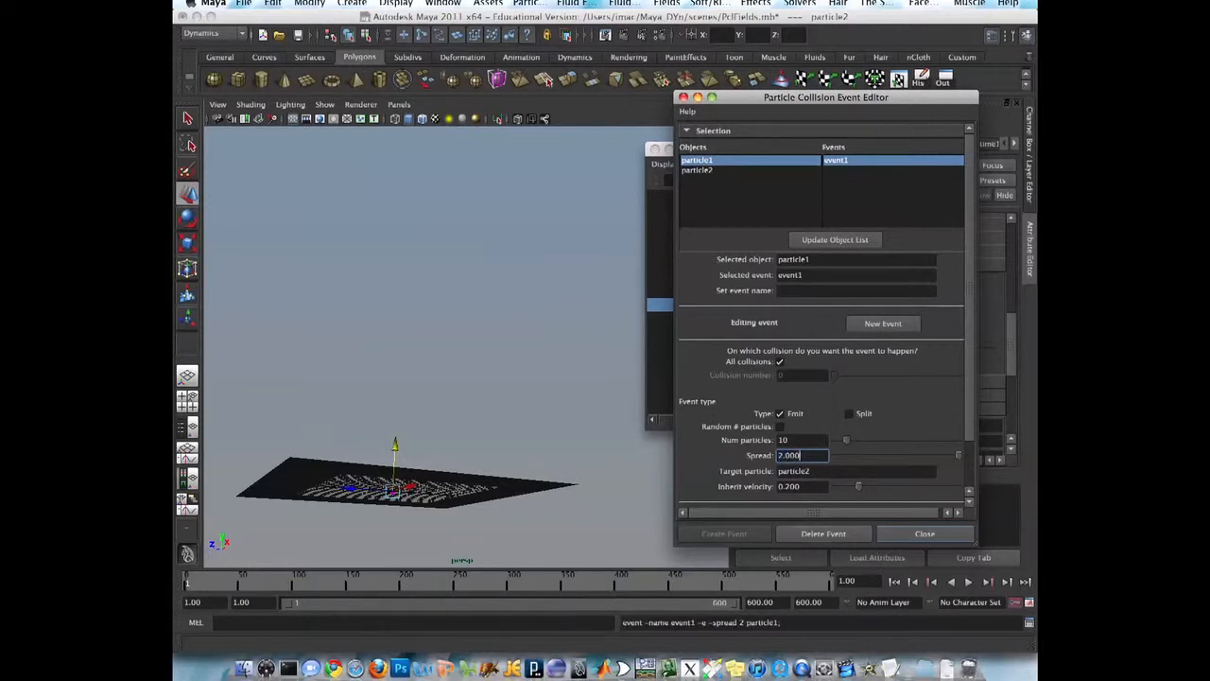
- Replay with the new settings and drag the Spread slider down to about 0.228
{"action": "left_click", "coordinate": [969, 583]}
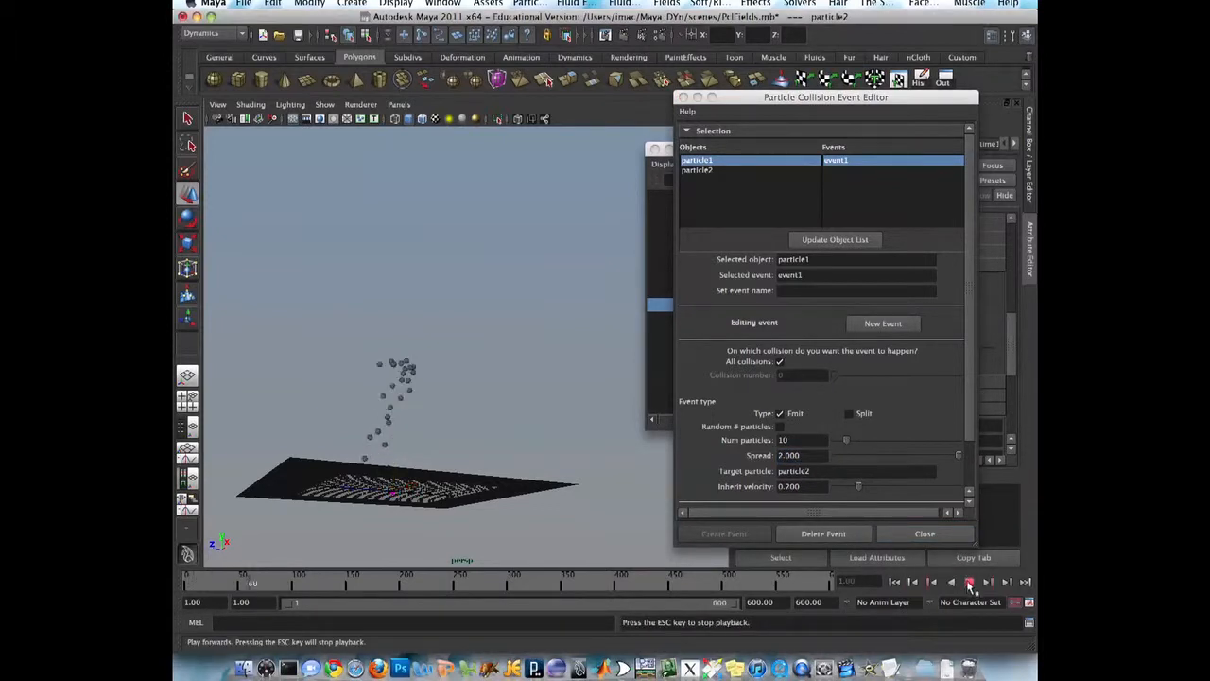
{"action": "left_click", "coordinate": [968, 582]}
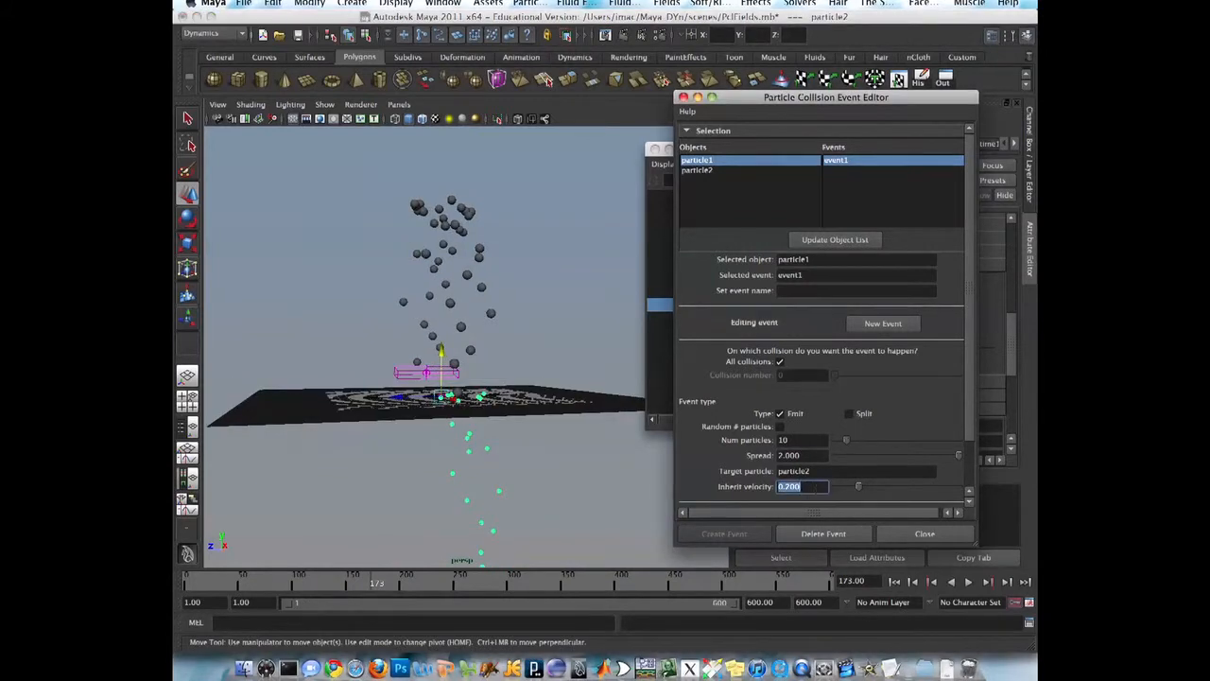
{"action": "left_click", "coordinate": [968, 582]}
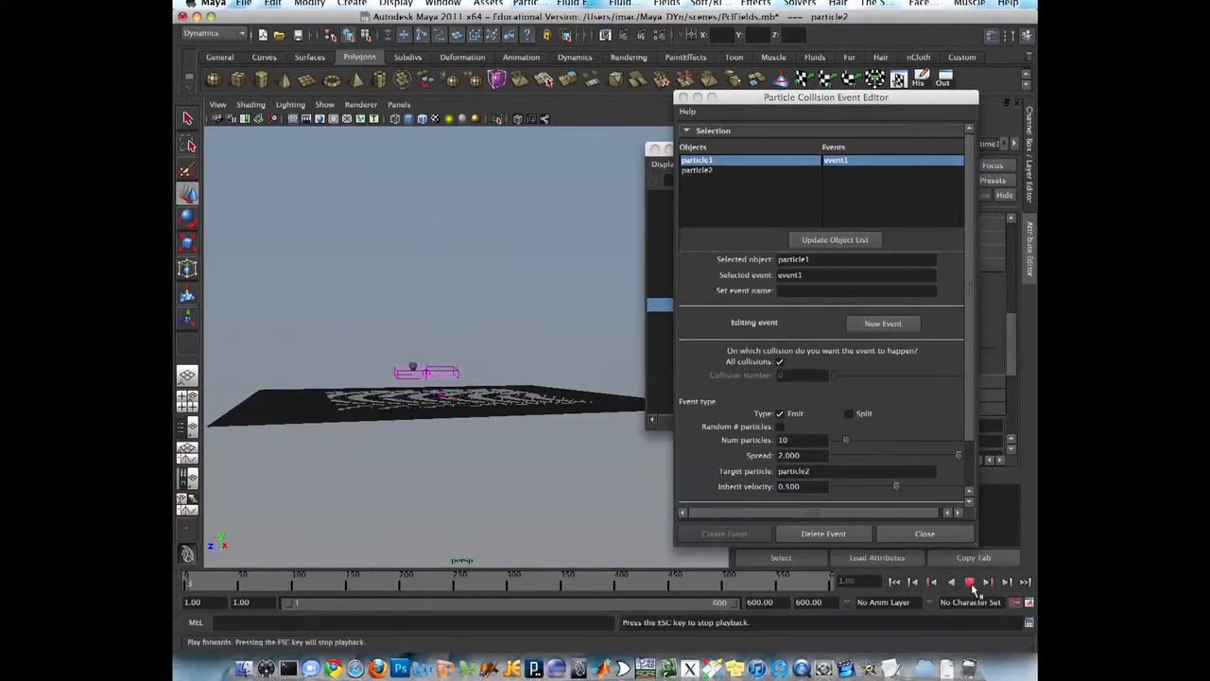
{"action": "left_click", "coordinate": [970, 582]}
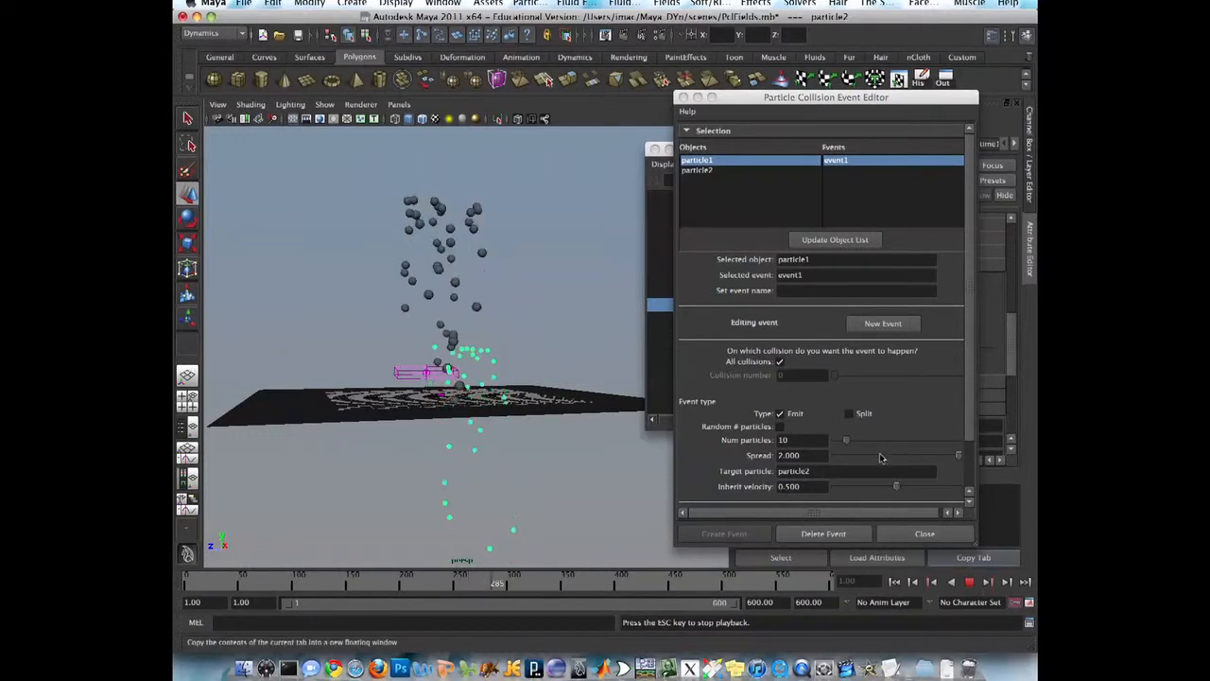
{"action": "left_click_drag", "start_coordinate": [954, 454], "coordinate": [848, 454]}
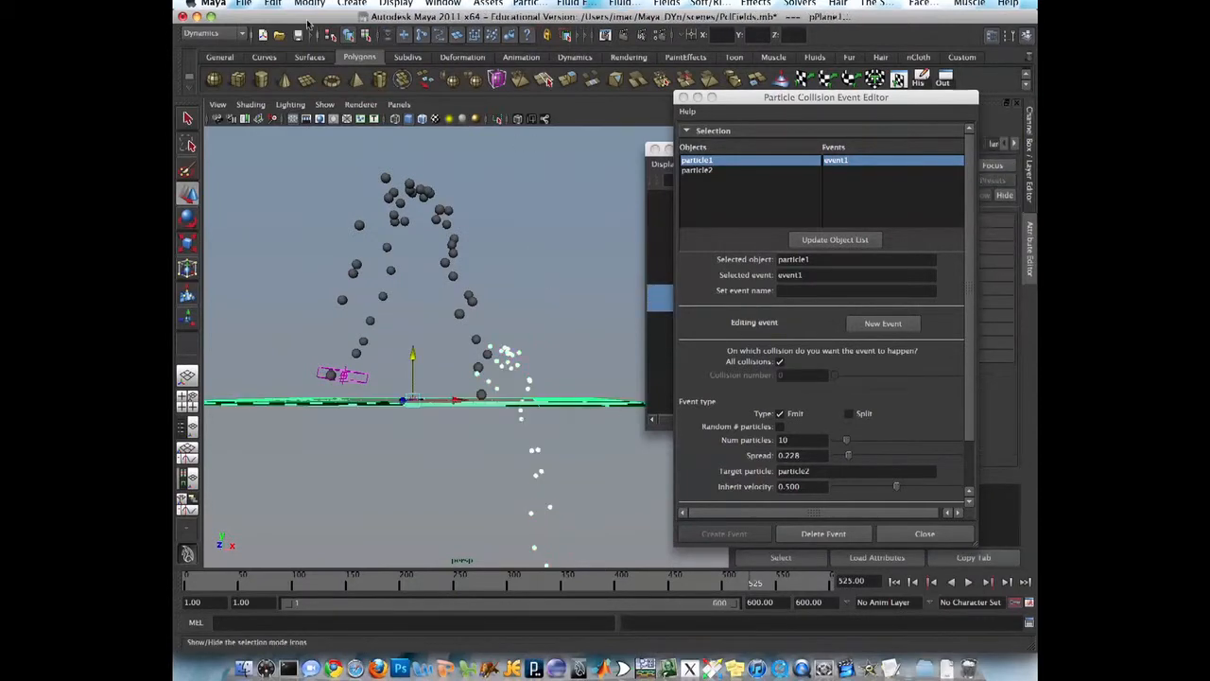
- Rewind and play back to check the spawned particles before setting particle2's lifespan
{"action": "left_click", "coordinate": [529, 4]}
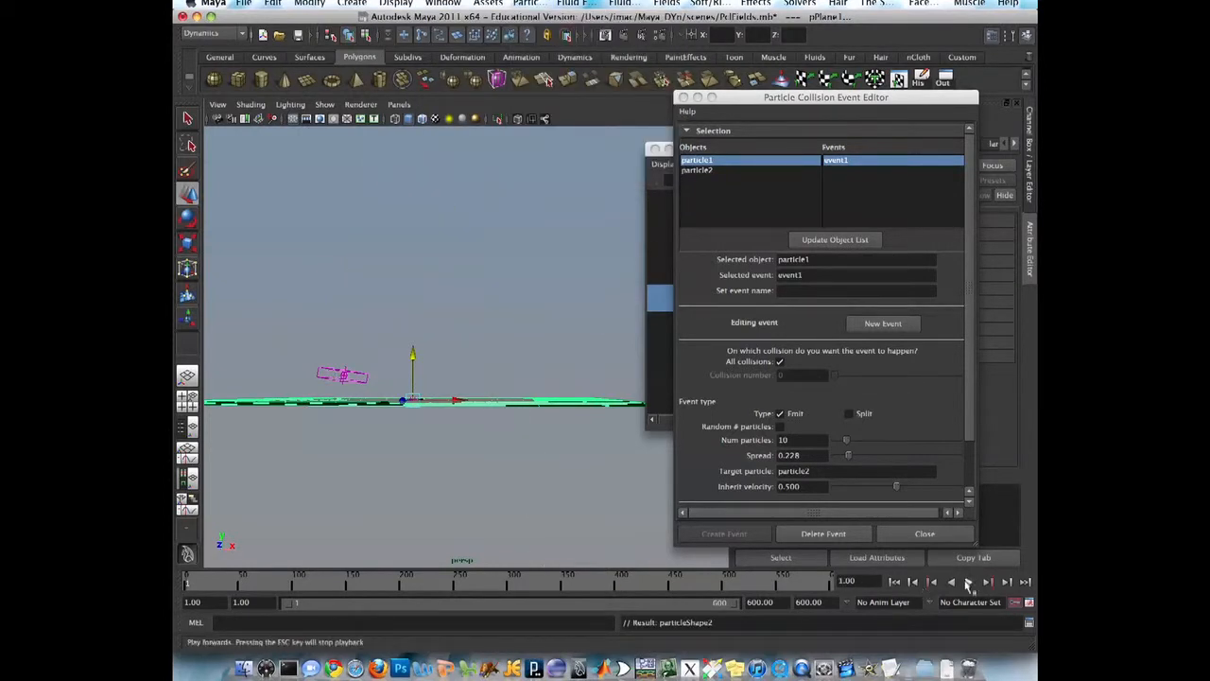
{"action": "left_click", "coordinate": [968, 583]}
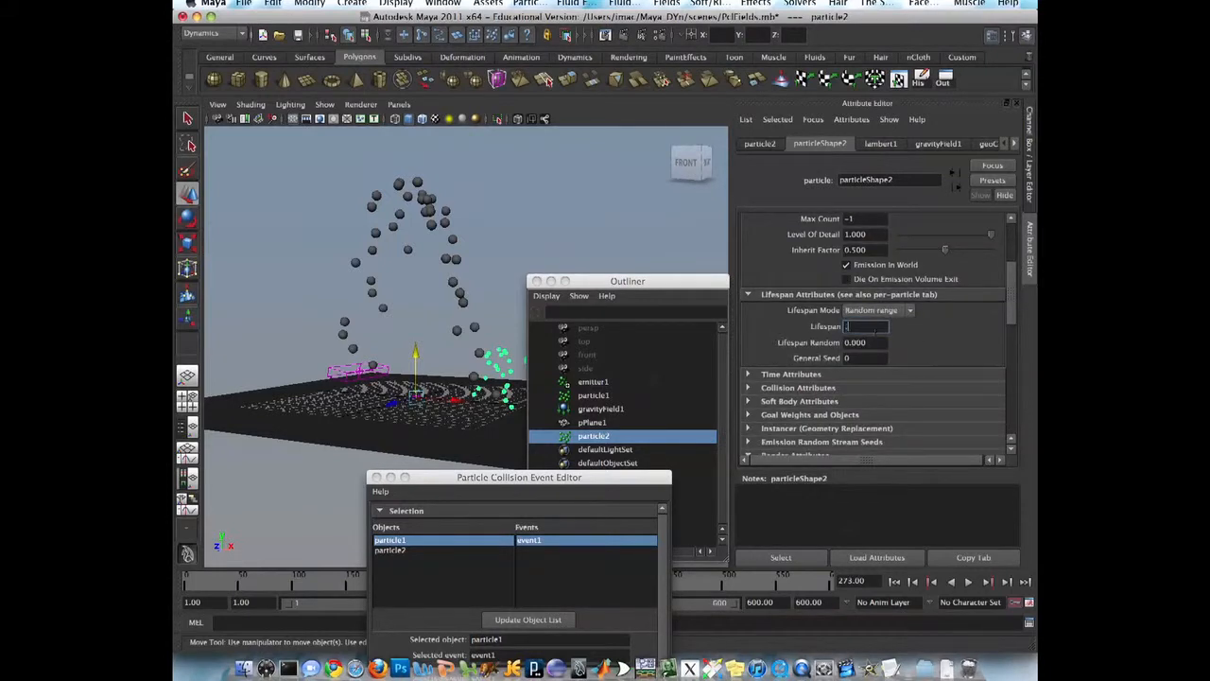
- Set a 0.500 lifespan value and switch particle2's render type to Streak, previewing the result
{"action": "type", "text": "0.500"}
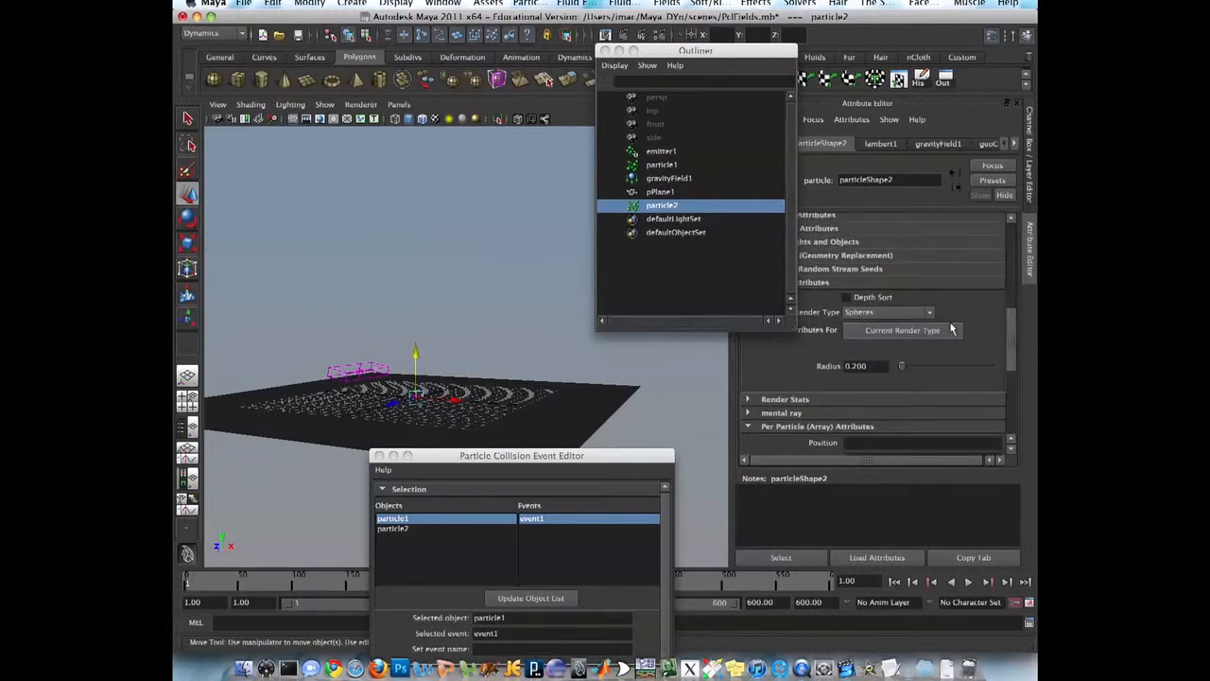
{"action": "left_click", "coordinate": [889, 312]}
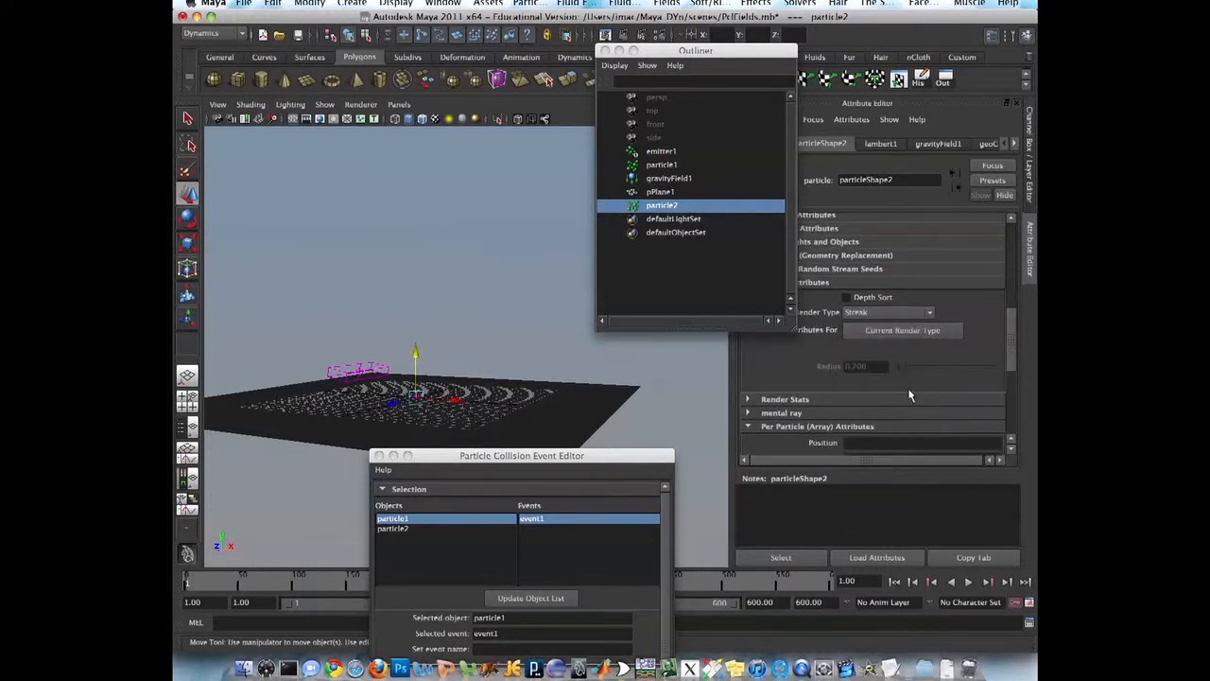
{"action": "left_click", "coordinate": [930, 582]}
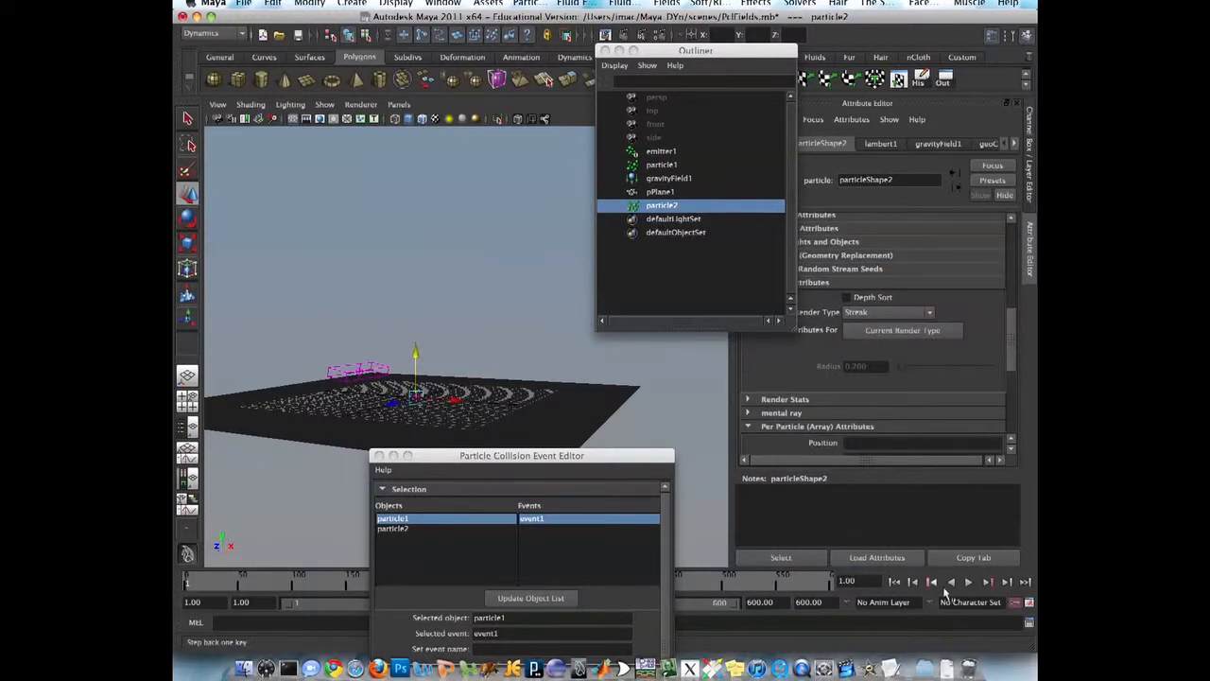
{"action": "left_click", "coordinate": [969, 582]}
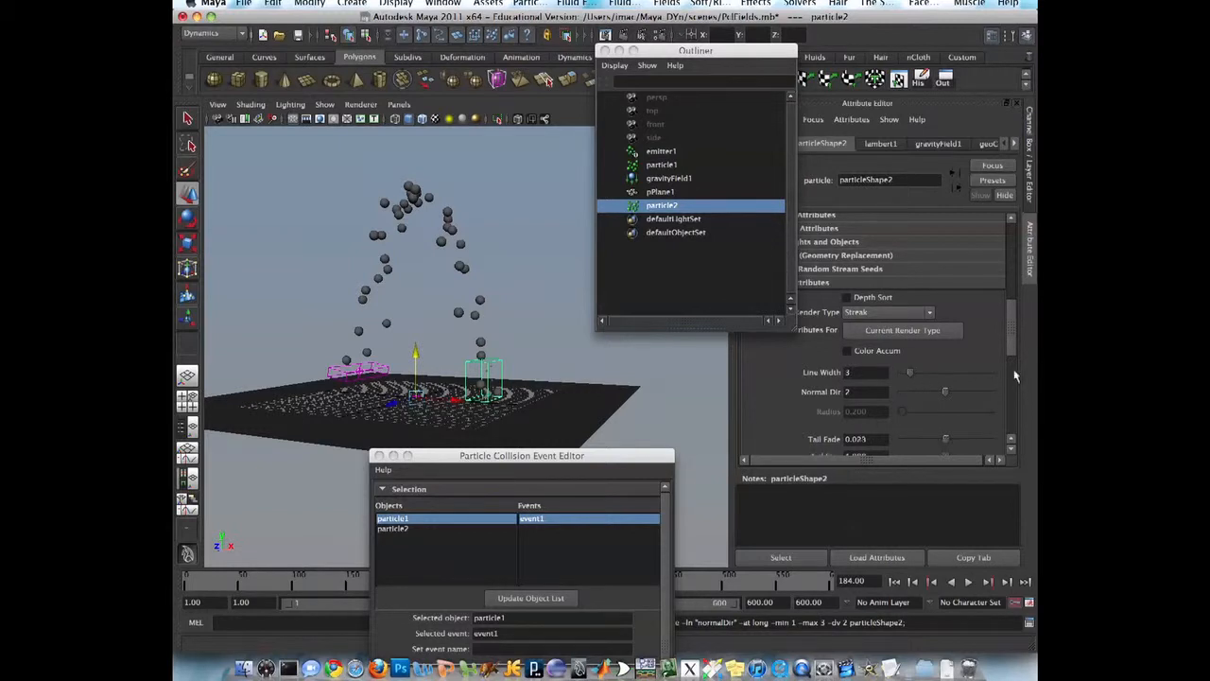
{"action": "scroll", "scroll_direction": "down", "scroll_amount": 3}
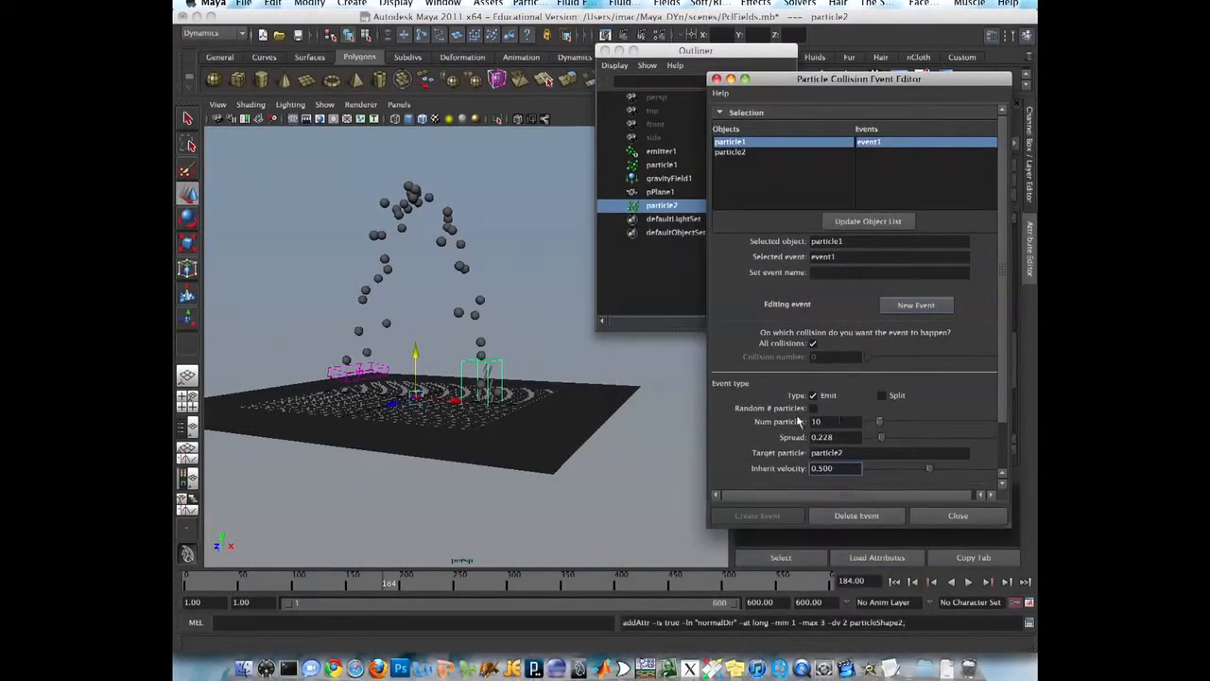
- Raise event1 to 200 particles per collision and play to see the streaky splashes
{"action": "type", "text": "200"}
{"action": "left_click", "coordinate": [836, 437]}
{"action": "type", "text": "2.000"}
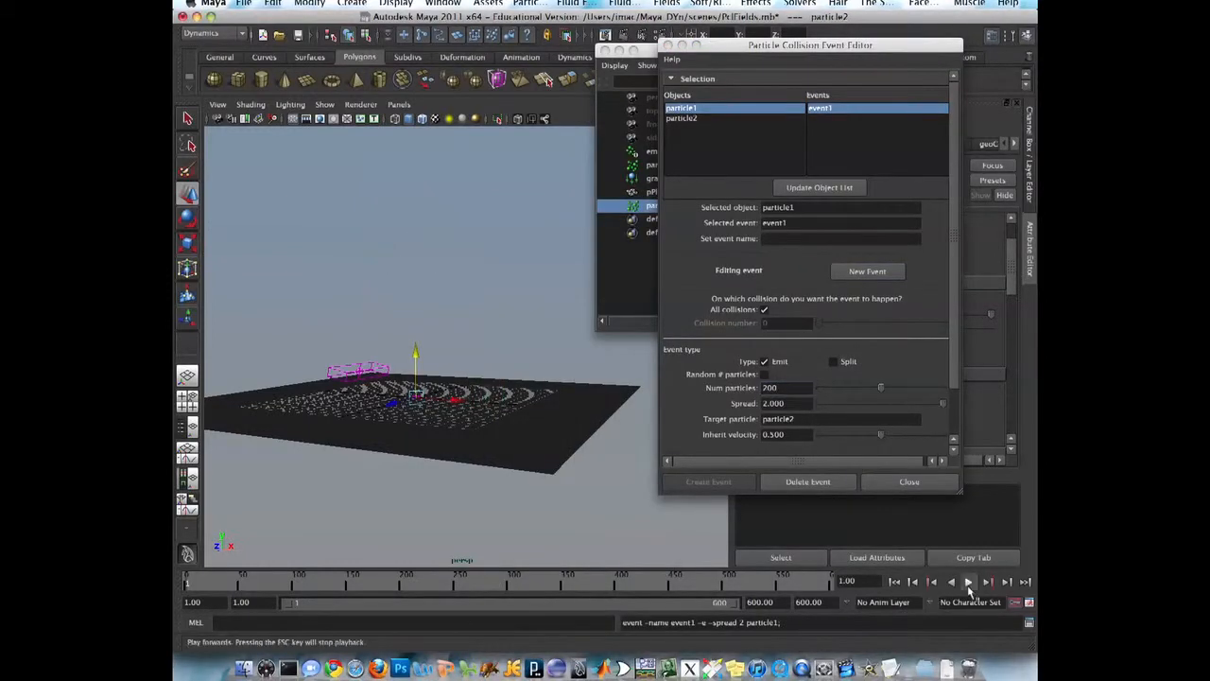
{"action": "left_click", "coordinate": [968, 582]}
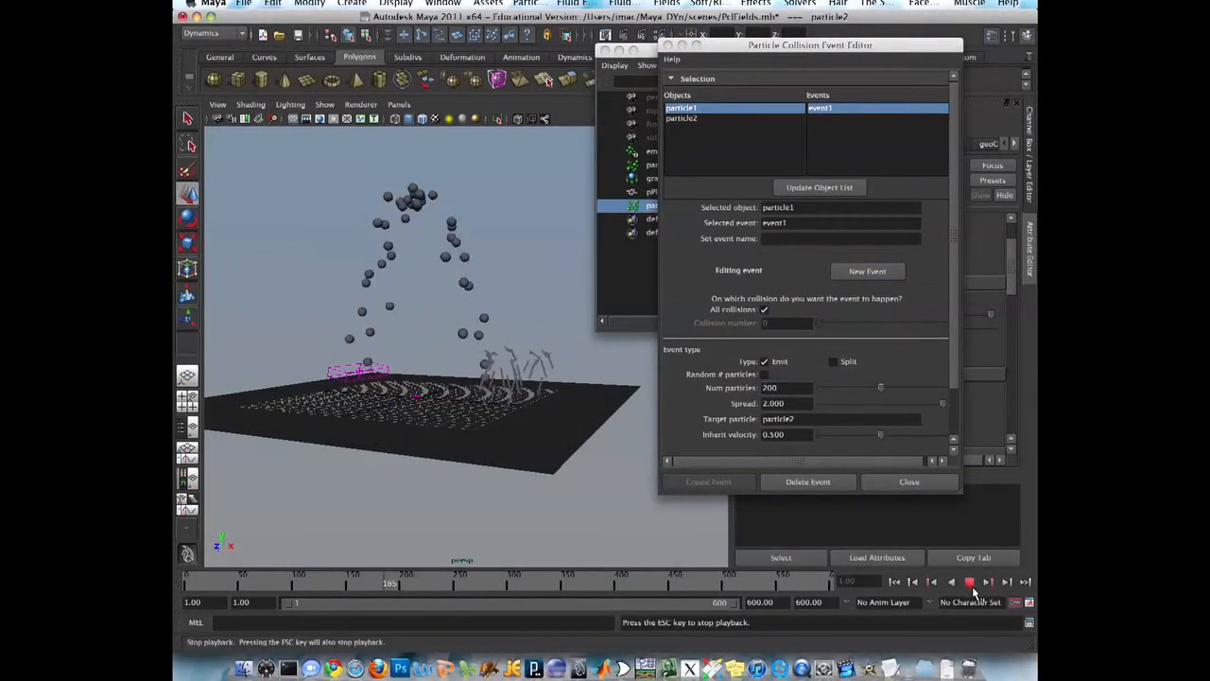